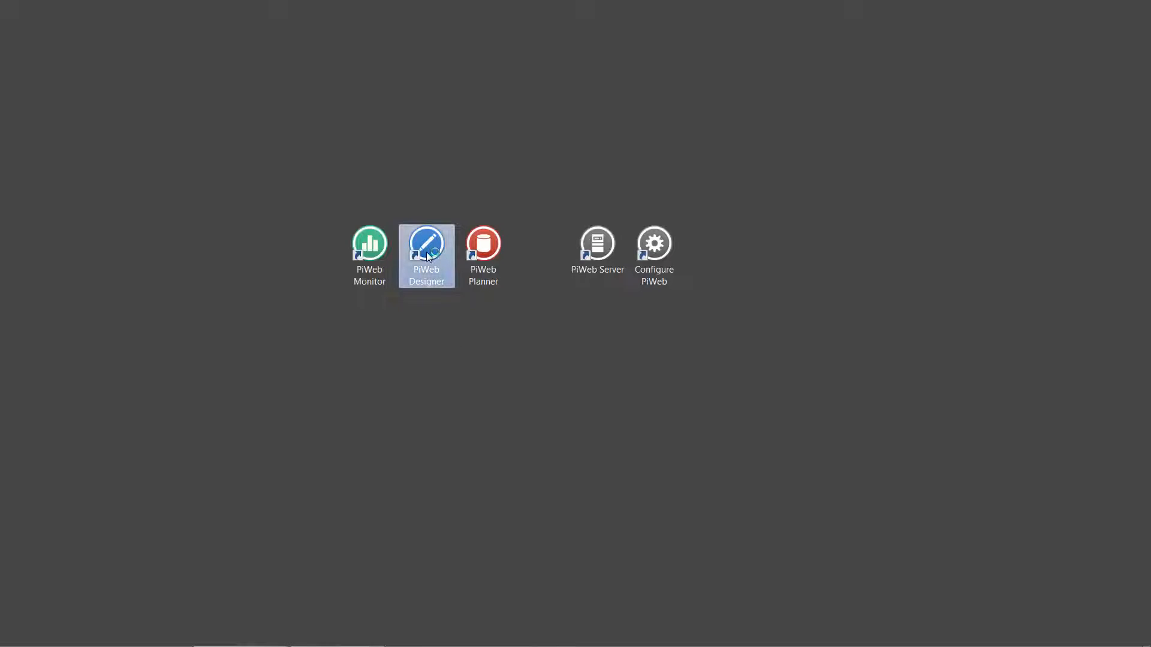
Step: Launch PiWeb Designer from the desktop shortcut
{"action": "double_click", "coordinate": [426, 243]}
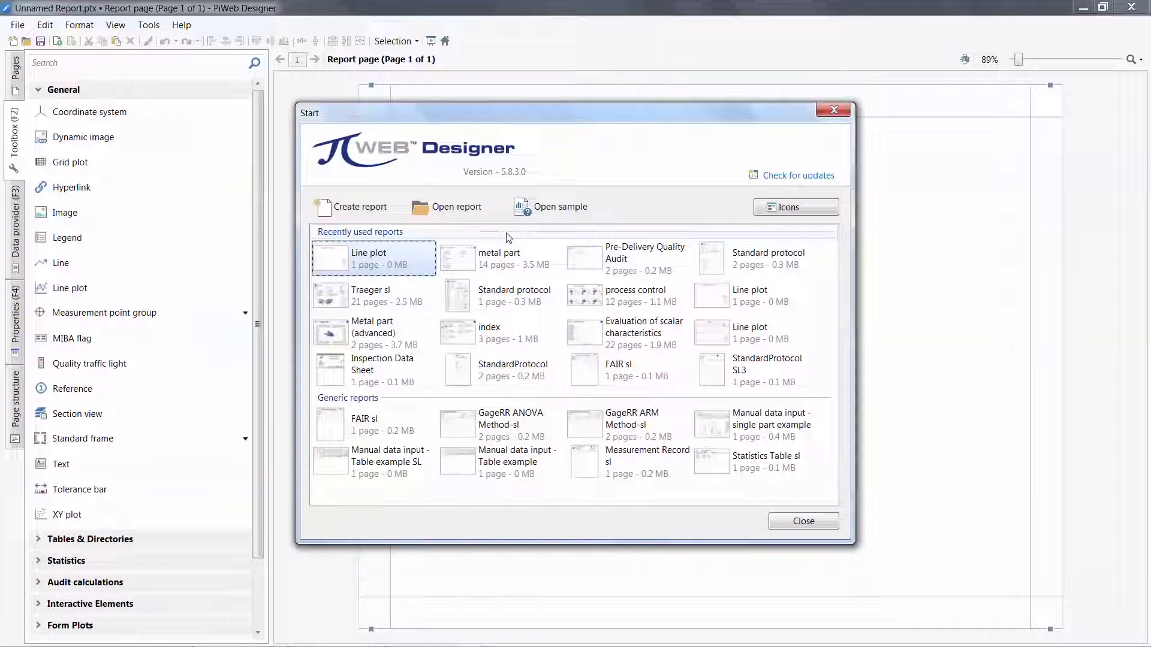
{"action": "mouse_move", "coordinate": [505, 398]}
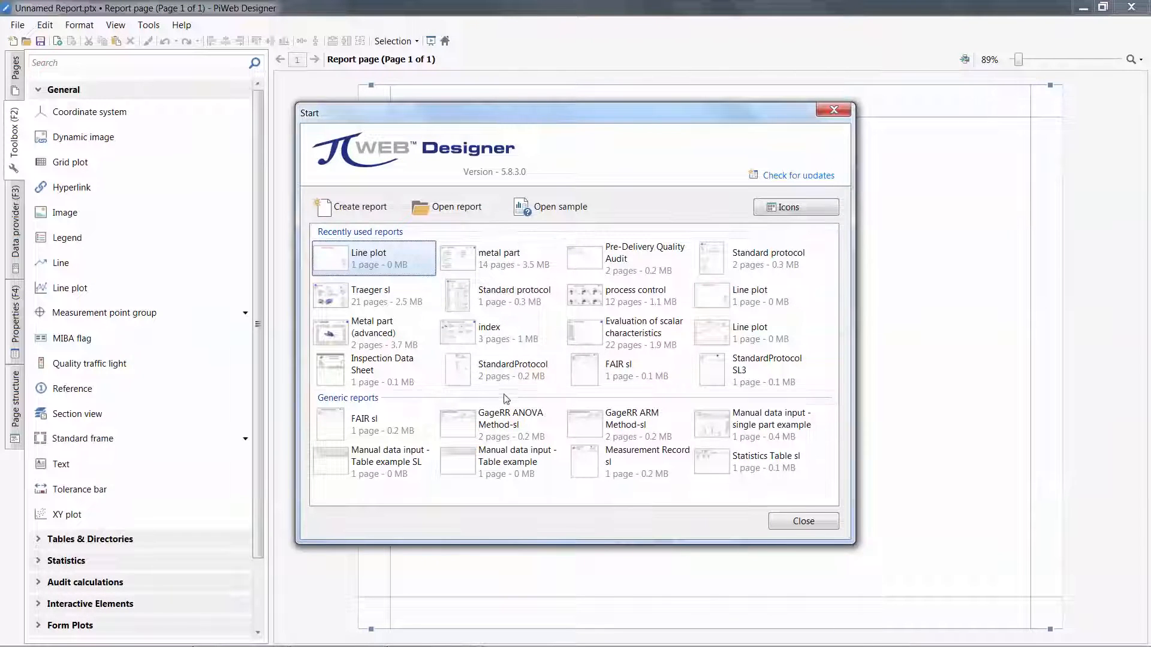
{"action": "mouse_move", "coordinate": [481, 323]}
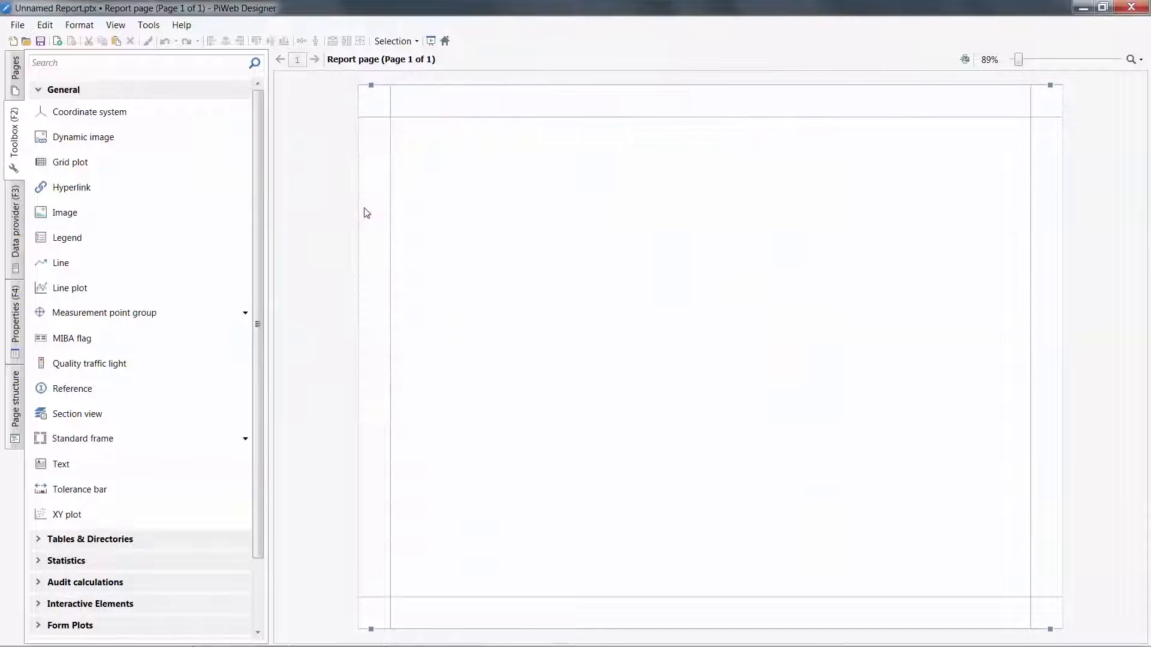
{"action": "mouse_move", "coordinate": [85, 234]}
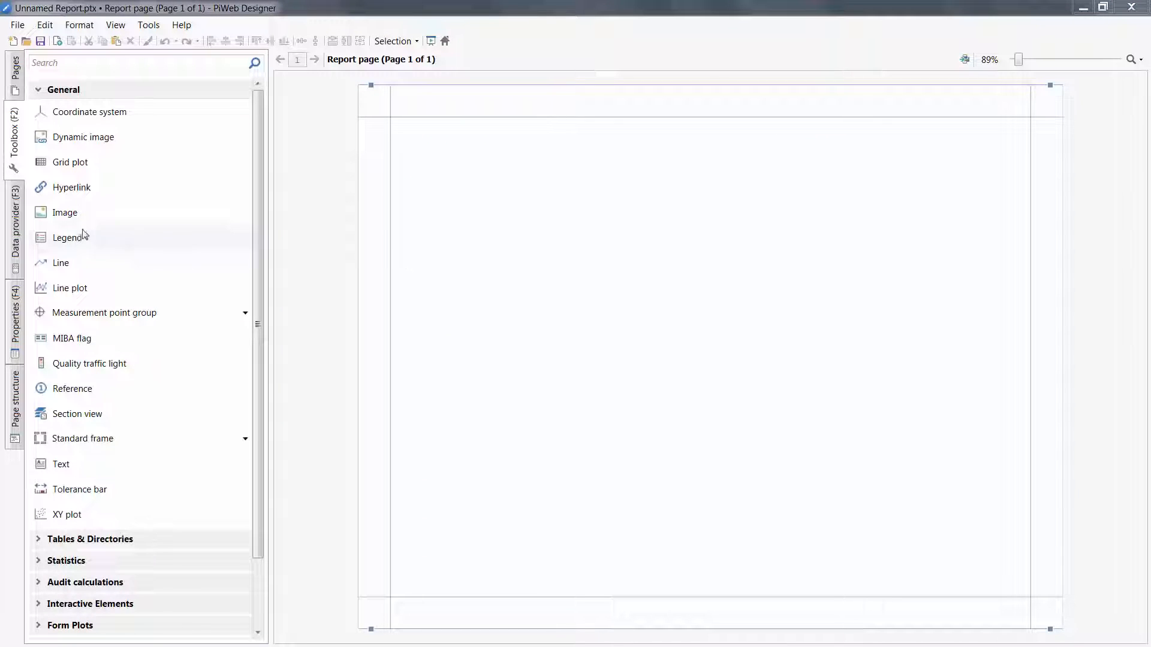
Step: Add the predefined PiWeb Server connection as the report's data provider
{"action": "left_click", "coordinate": [14, 224]}
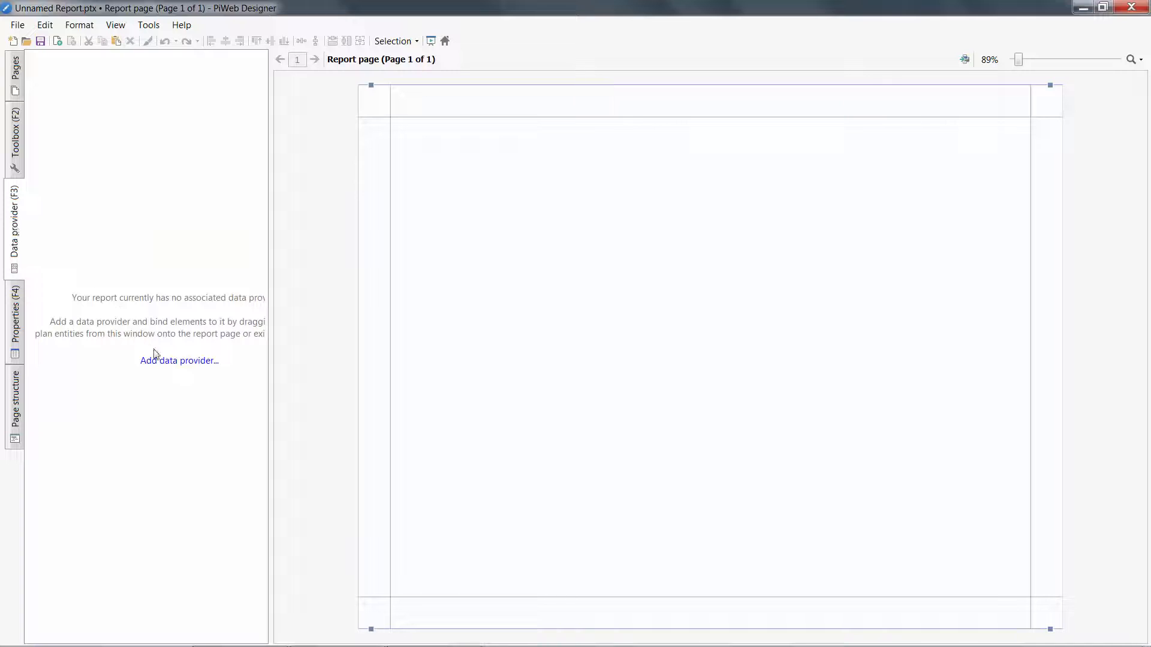
{"action": "left_click", "coordinate": [178, 361]}
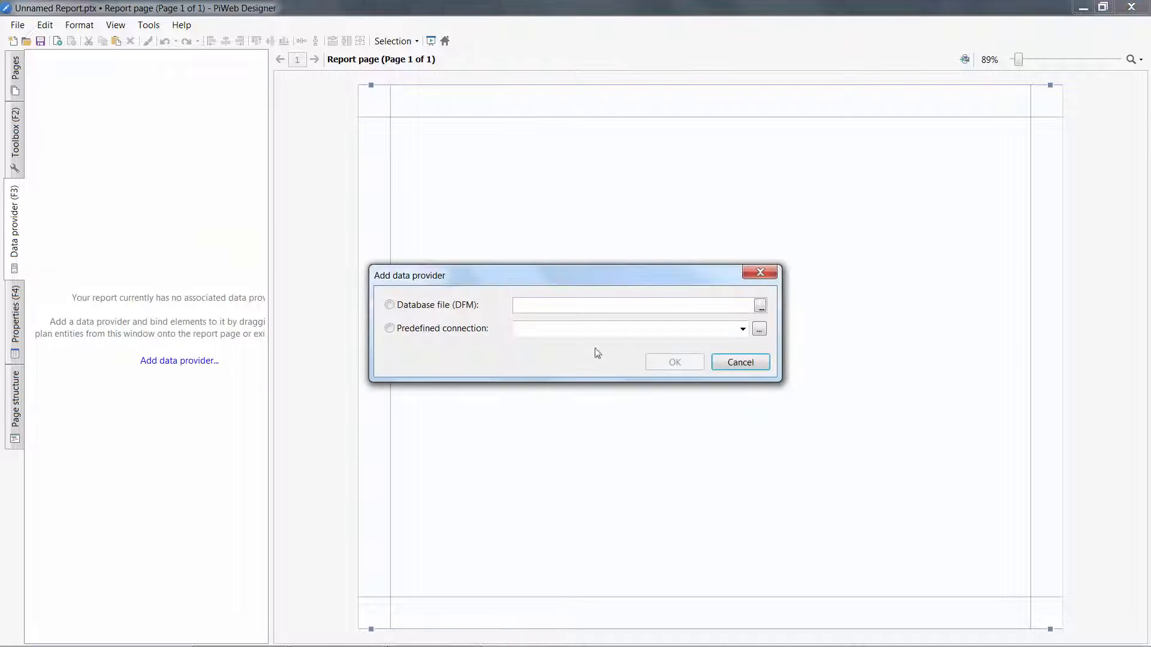
{"action": "left_click", "coordinate": [743, 328]}
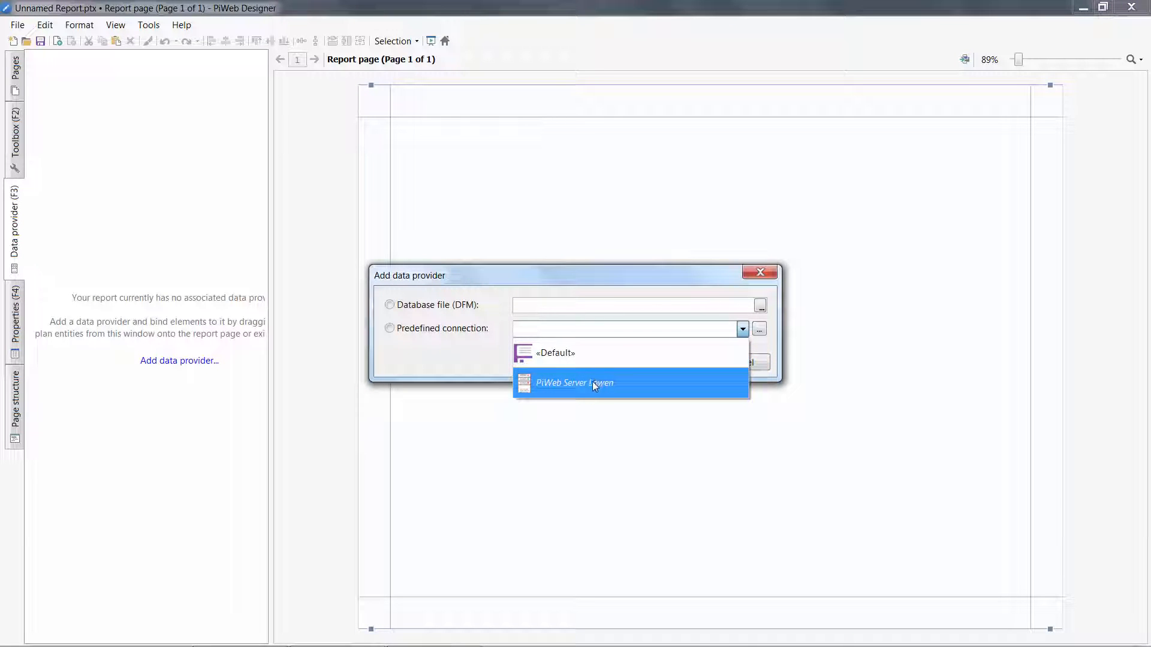
{"action": "left_click", "coordinate": [592, 382]}
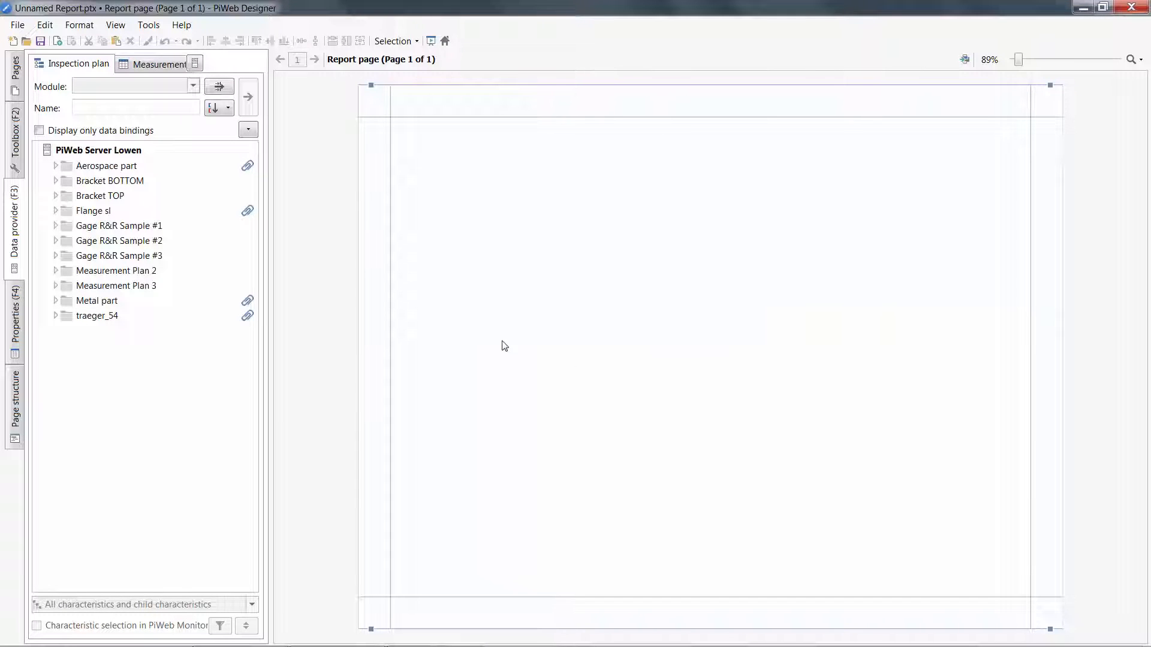
Step: Expand Flange sl and Aerospace part in the inspection plan tree, then return to the Toolbox
{"action": "left_click", "coordinate": [55, 210]}
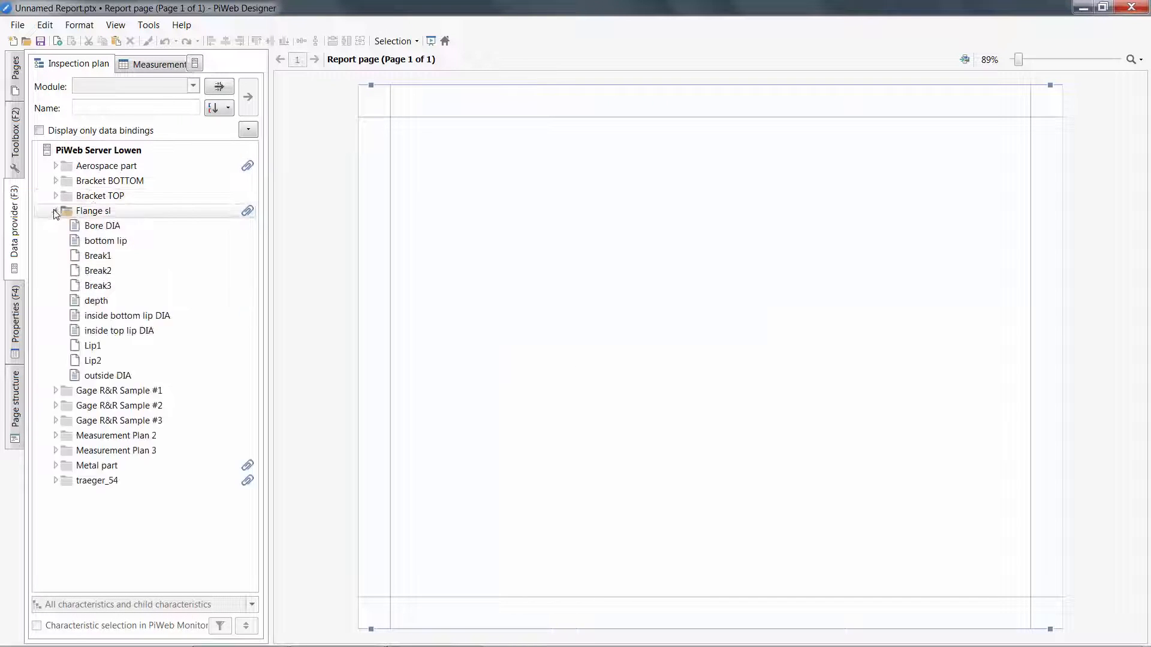
{"action": "left_click", "coordinate": [56, 210]}
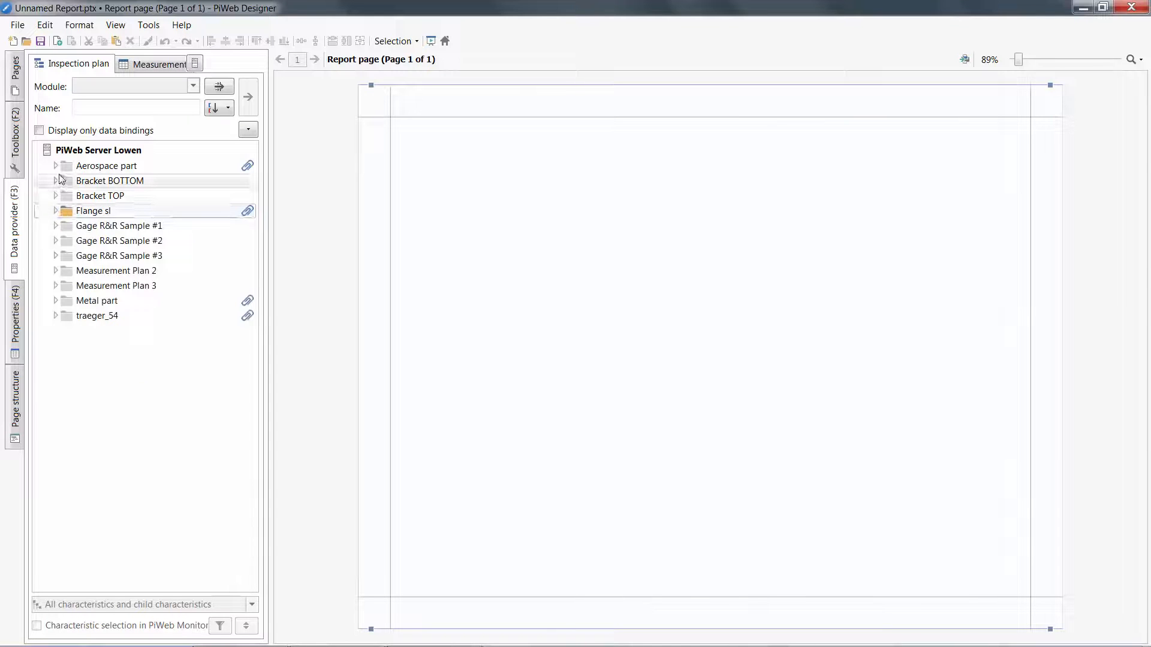
{"action": "left_click", "coordinate": [55, 165]}
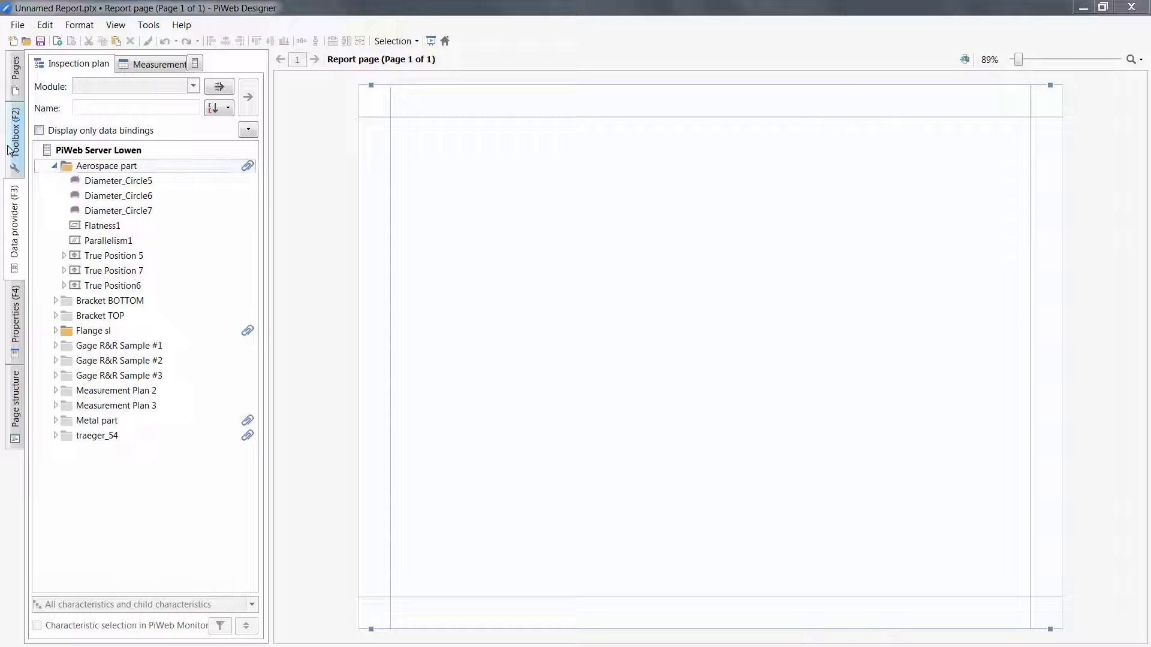
{"action": "left_click", "coordinate": [14, 132]}
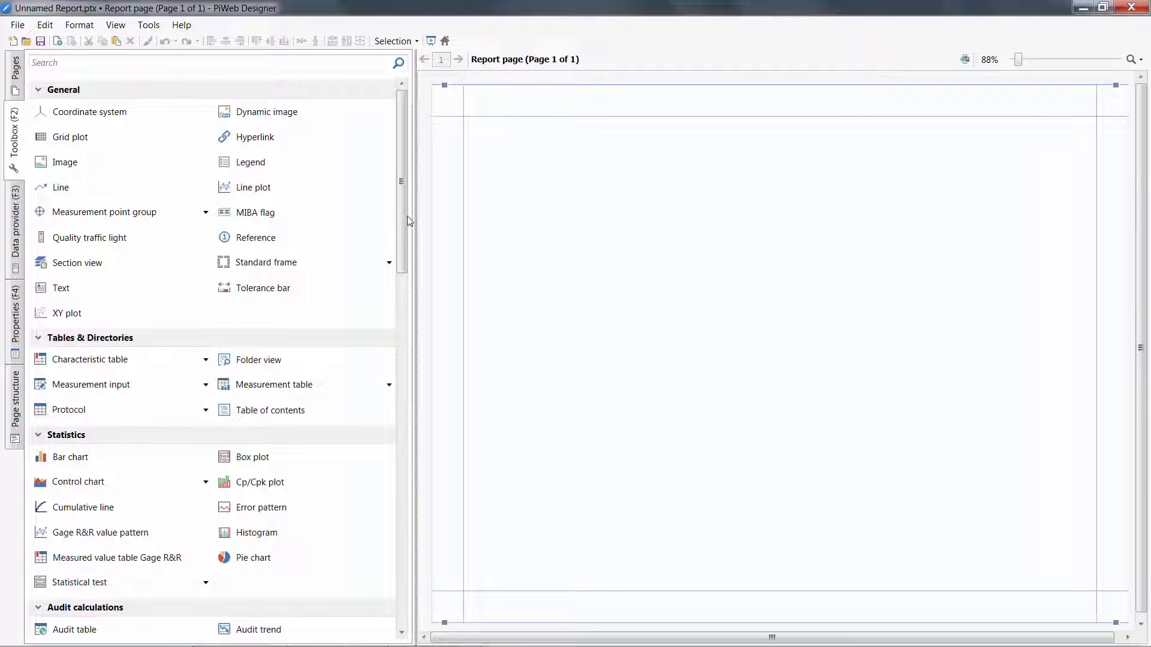
Step: Enable 'Open only one group at once' in the toolbox and expand a single element group
{"action": "scroll", "scroll_direction": "down", "scroll_amount": 3}
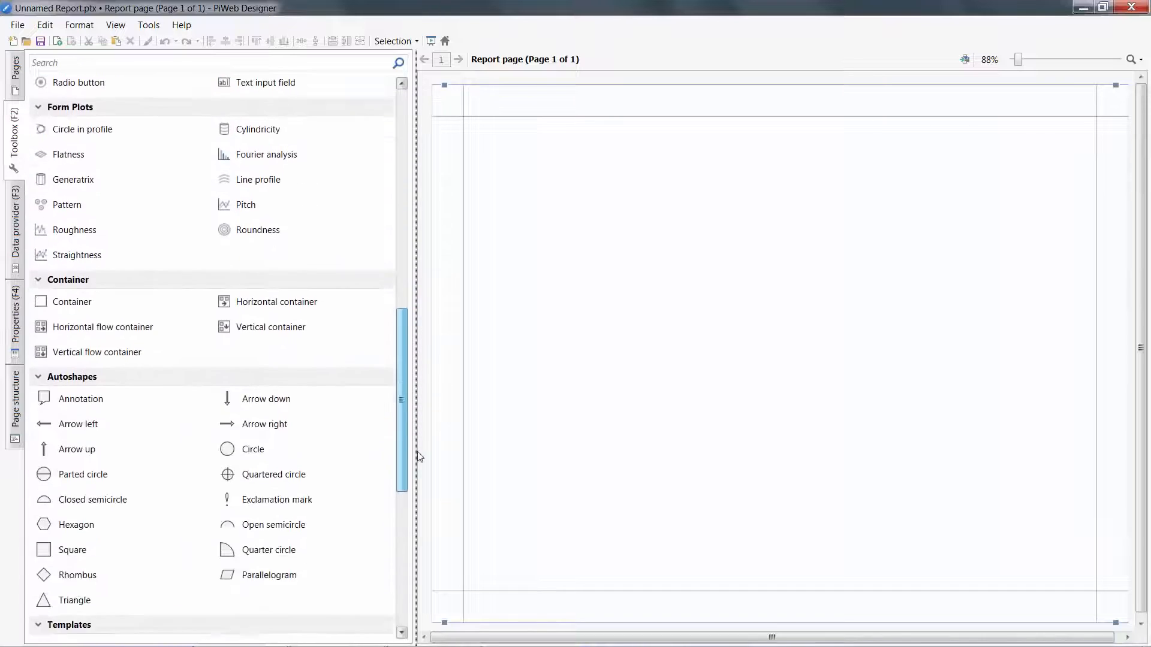
{"action": "scroll", "scroll_direction": "down", "scroll_amount": 3}
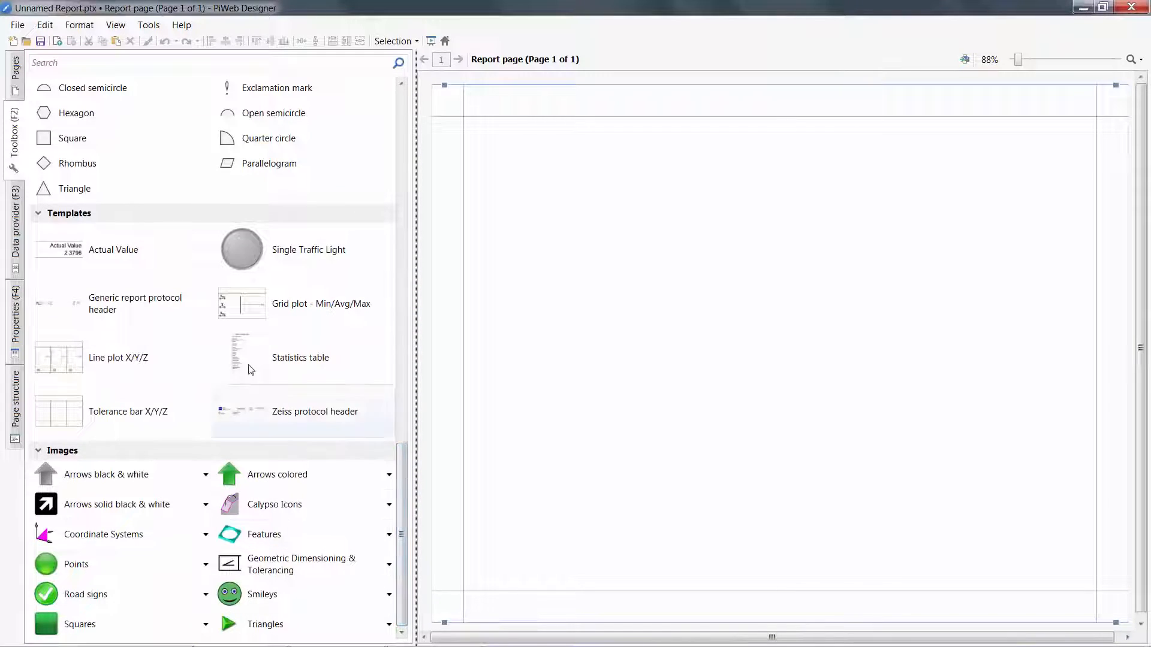
{"action": "right_click", "coordinate": [70, 213]}
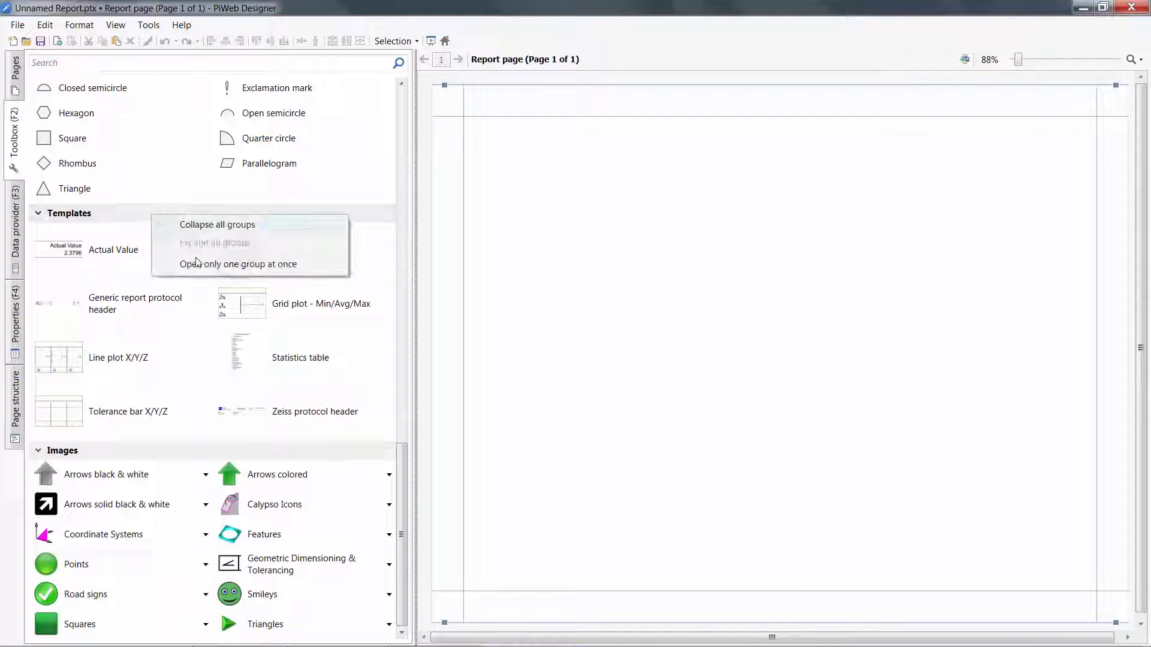
{"action": "left_click", "coordinate": [237, 264]}
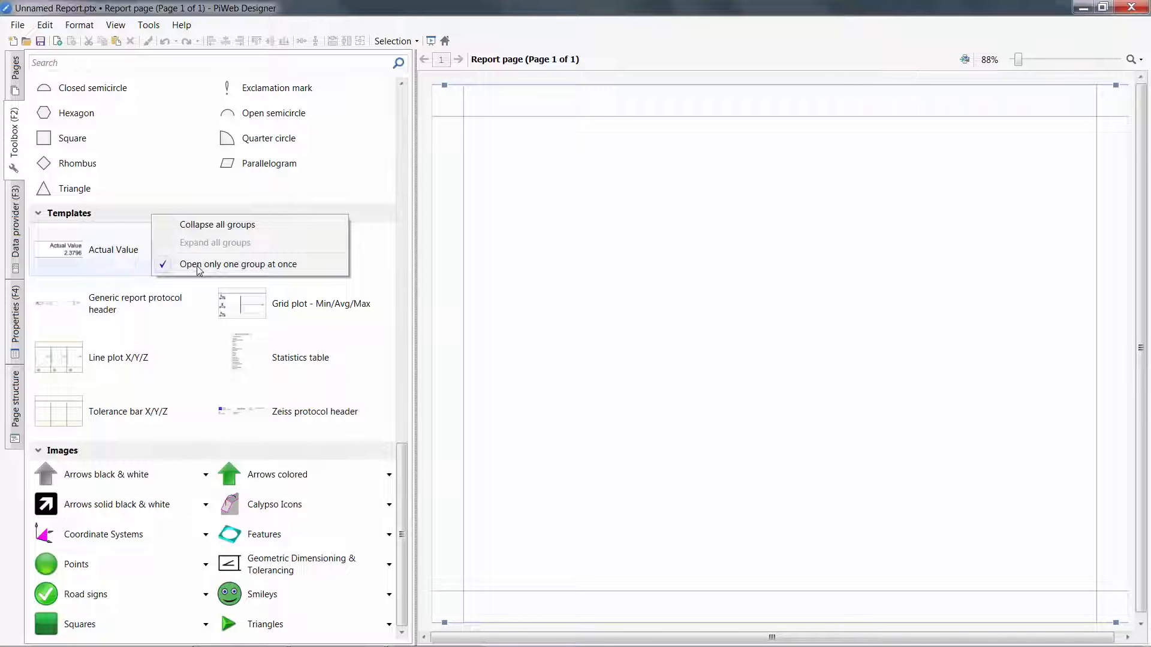
{"action": "left_click", "coordinate": [238, 264]}
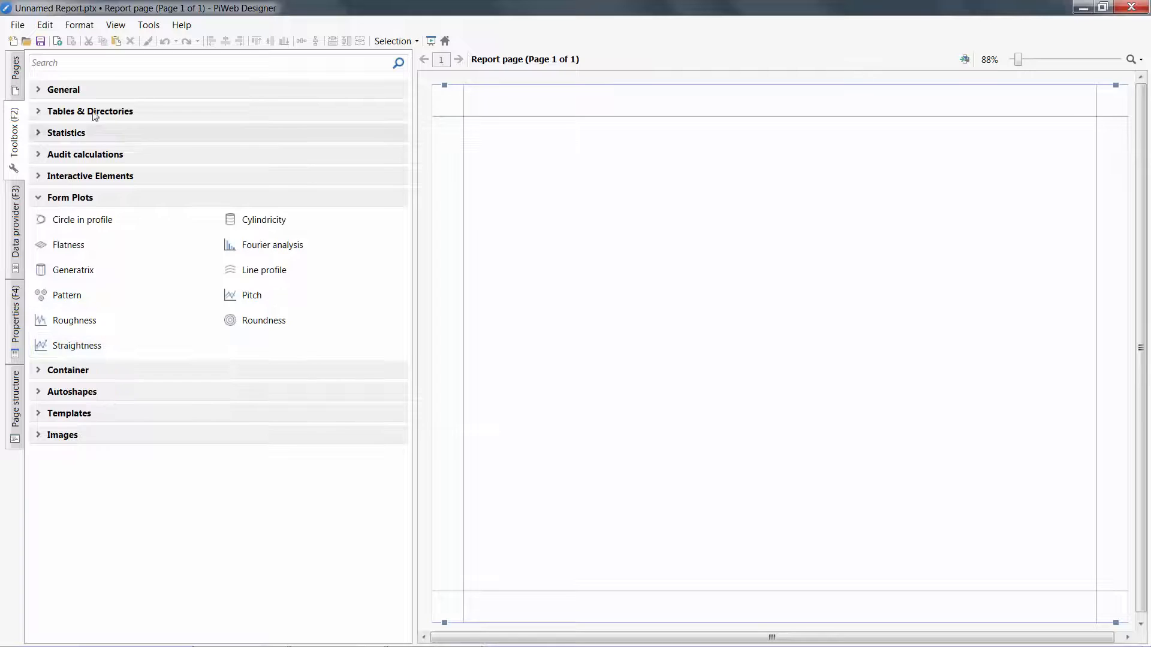
{"action": "left_click", "coordinate": [63, 89]}
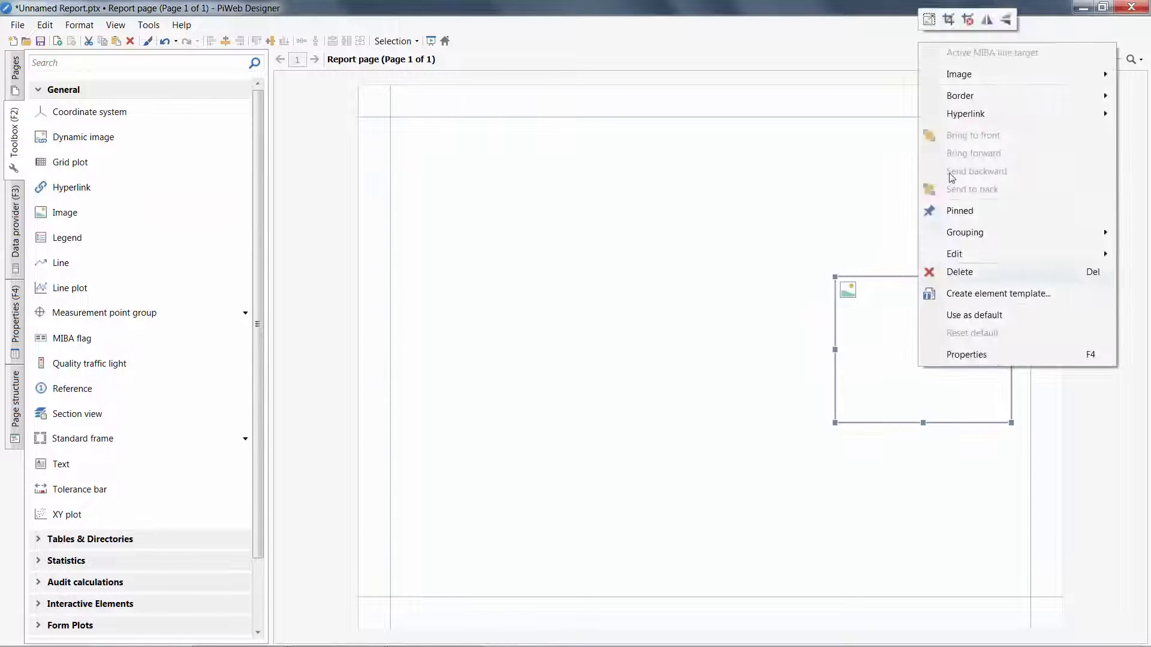
{"action": "mouse_move", "coordinate": [959, 74]}
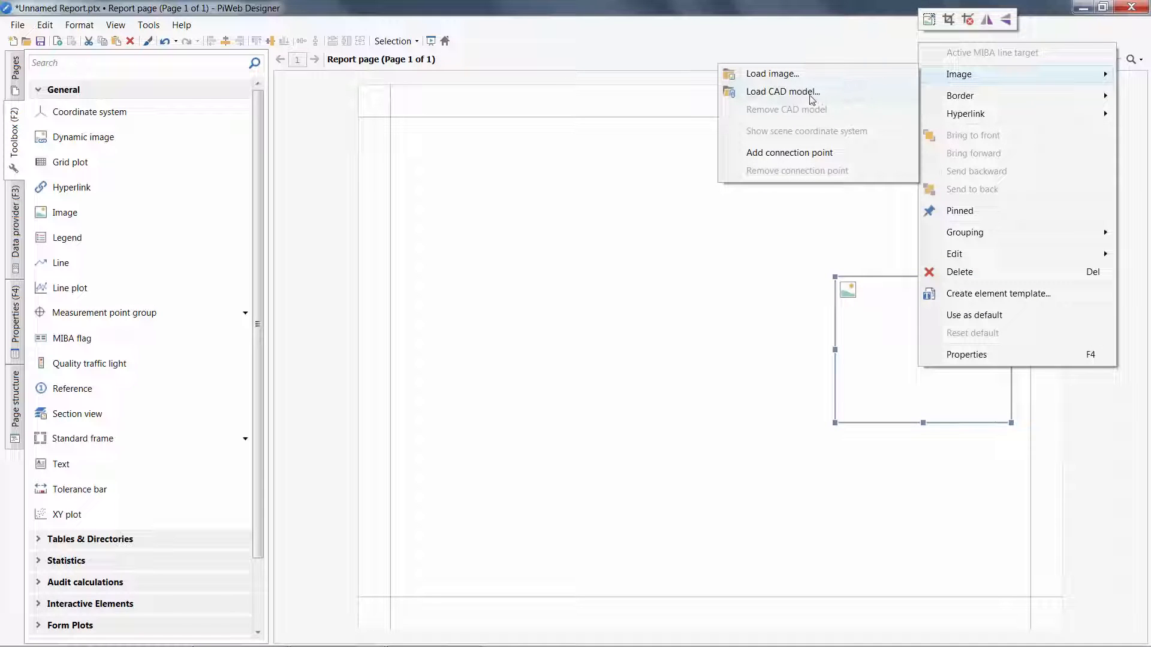
Step: Load the Aerospace part.stl CAD model into the image element
{"action": "left_click", "coordinate": [783, 91]}
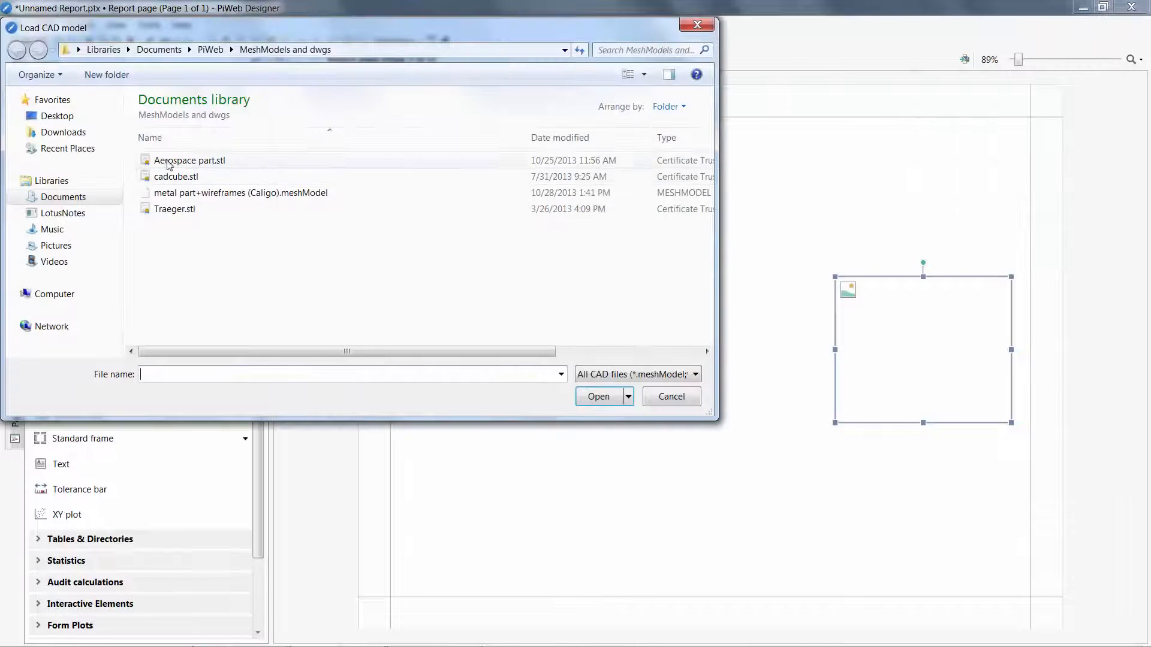
{"action": "left_click", "coordinate": [671, 397]}
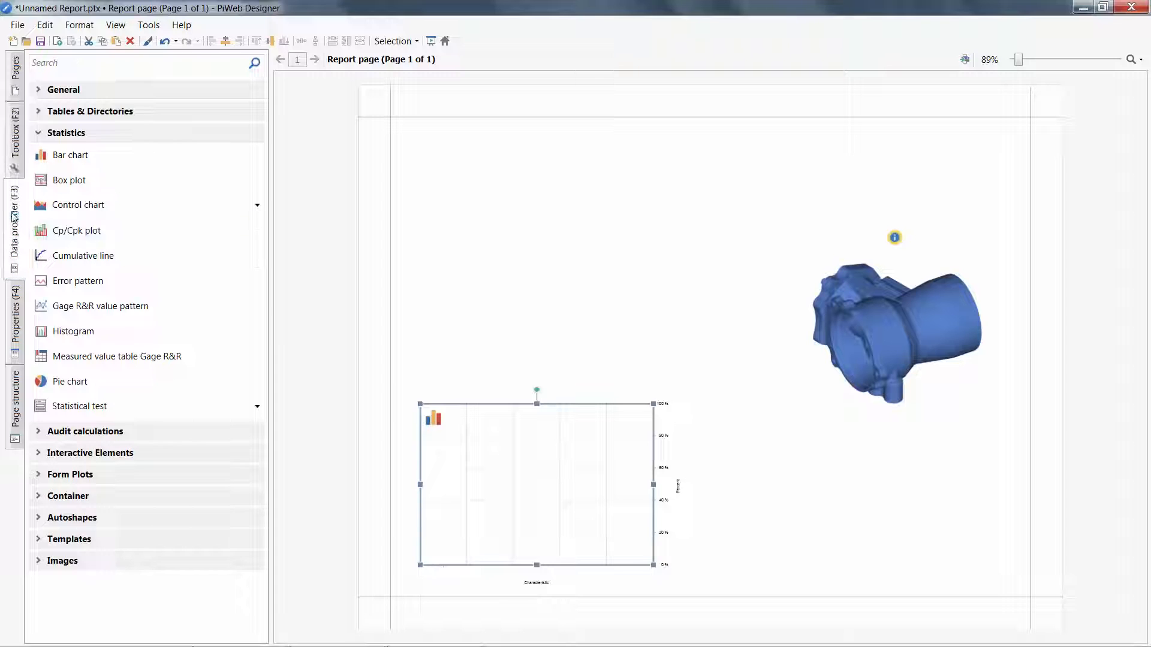
Step: Insert a Flatness form plot for Flatness1 from the inspection plan characteristics
{"action": "left_click", "coordinate": [14, 227]}
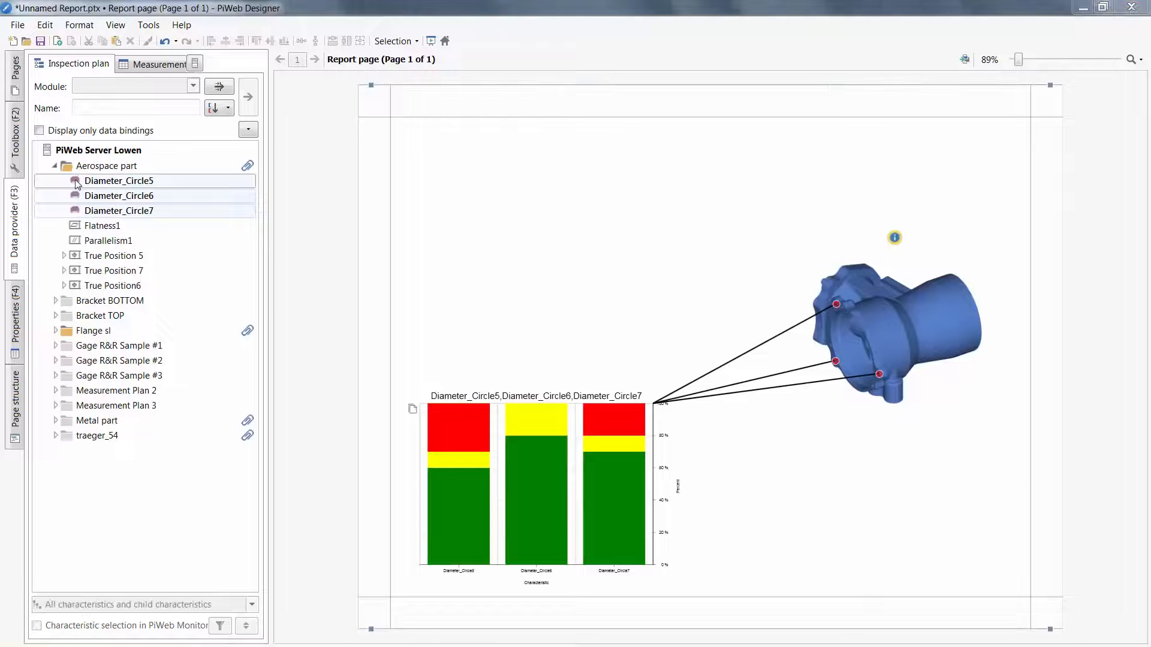
{"action": "left_click", "coordinate": [119, 210]}
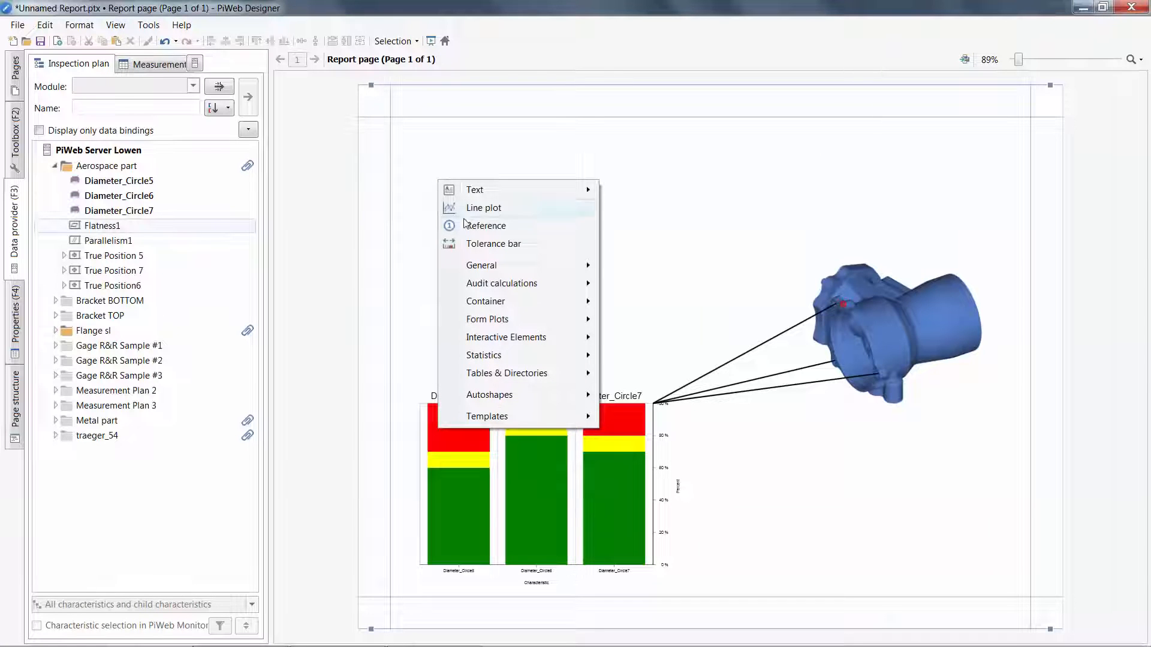
{"action": "mouse_move", "coordinate": [481, 265]}
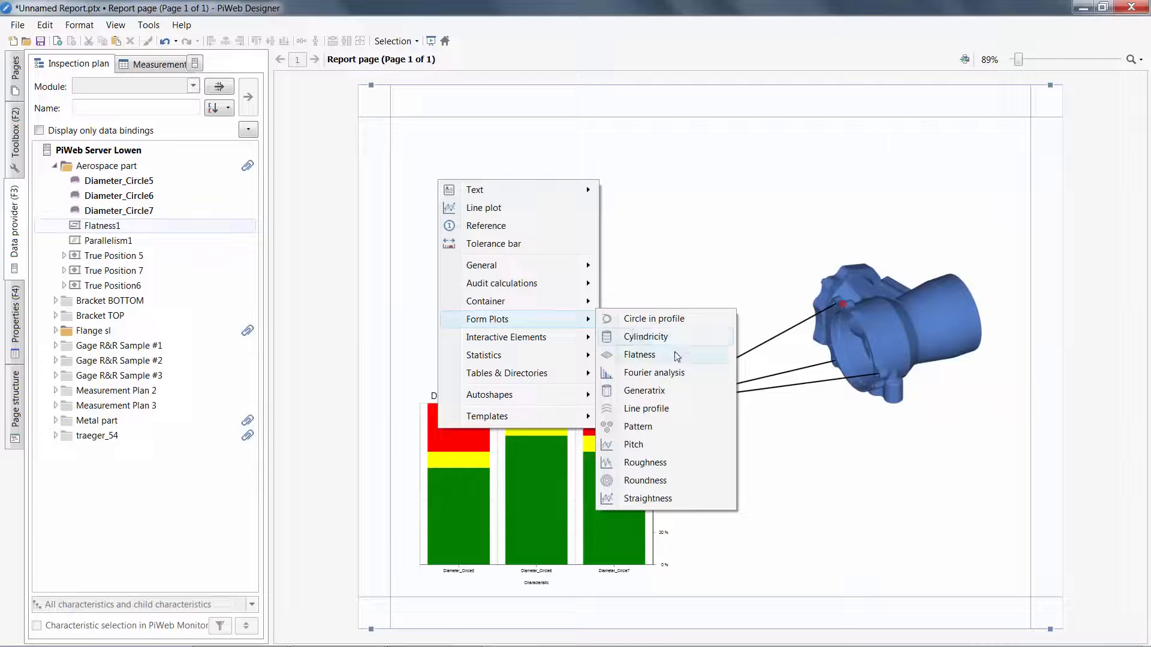
{"action": "left_click", "coordinate": [639, 355]}
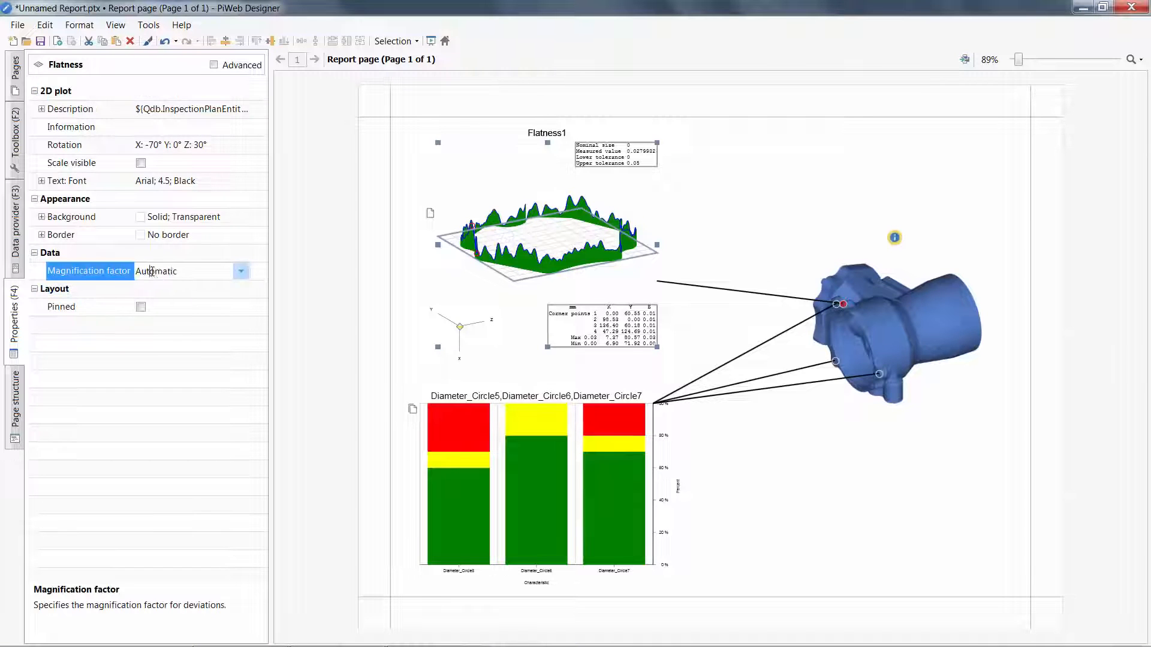
Step: Set magnification factor 1000, show advanced settings and change the information table font
{"action": "type", "text": "1000"}
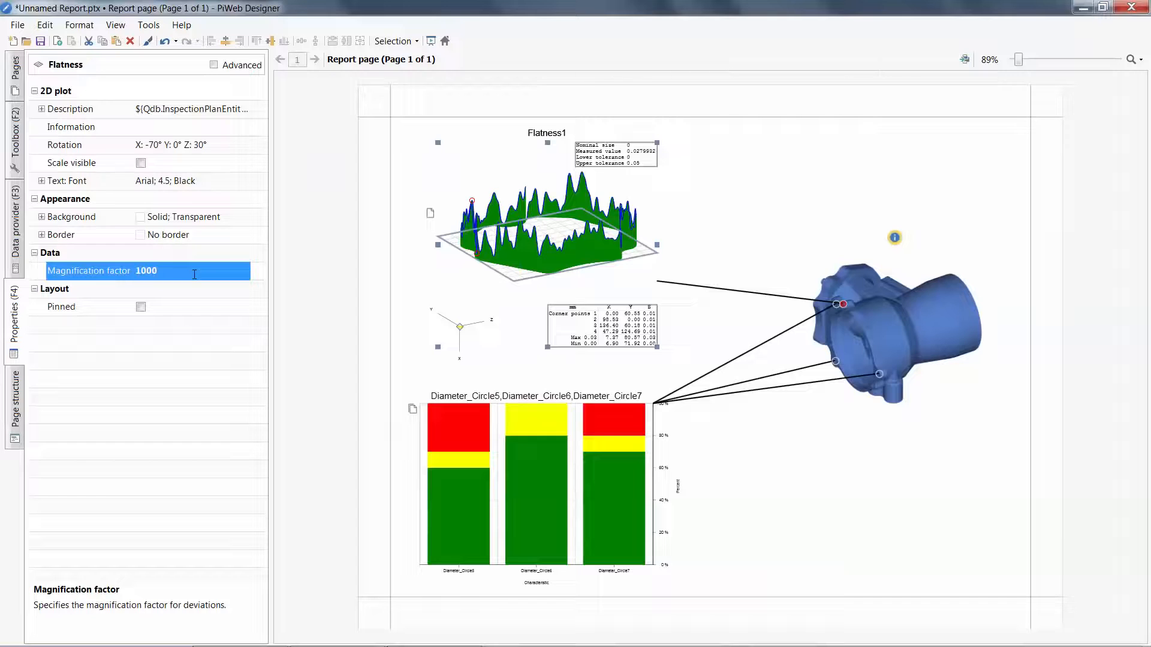
{"action": "left_click", "coordinate": [213, 65]}
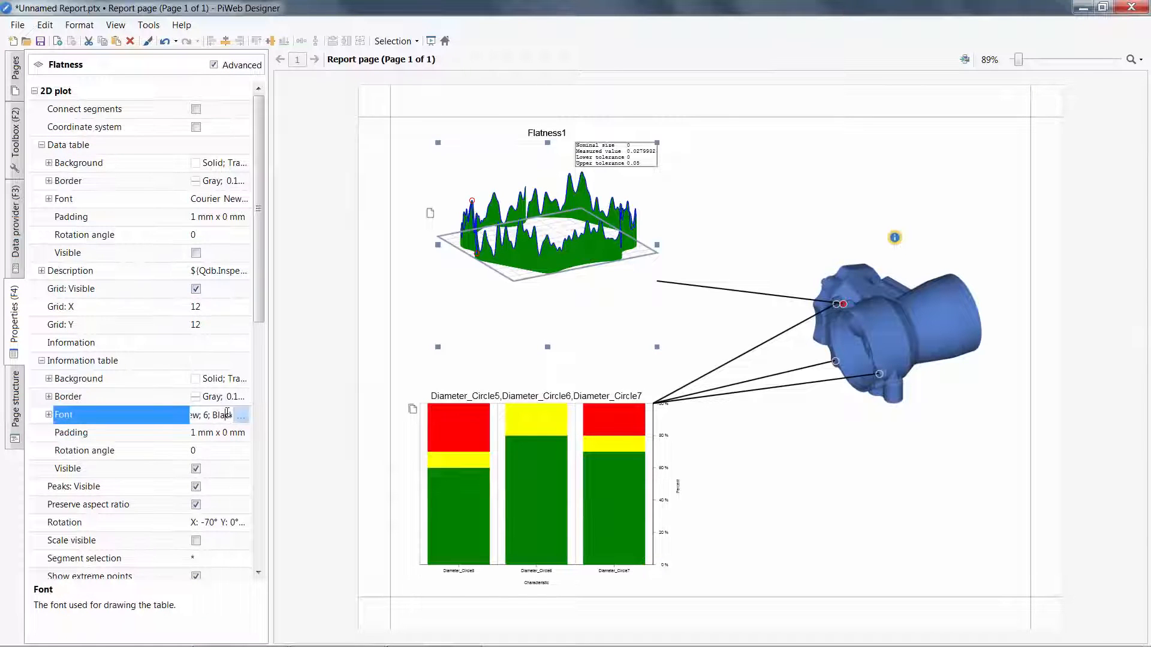
{"action": "left_click", "coordinate": [240, 414]}
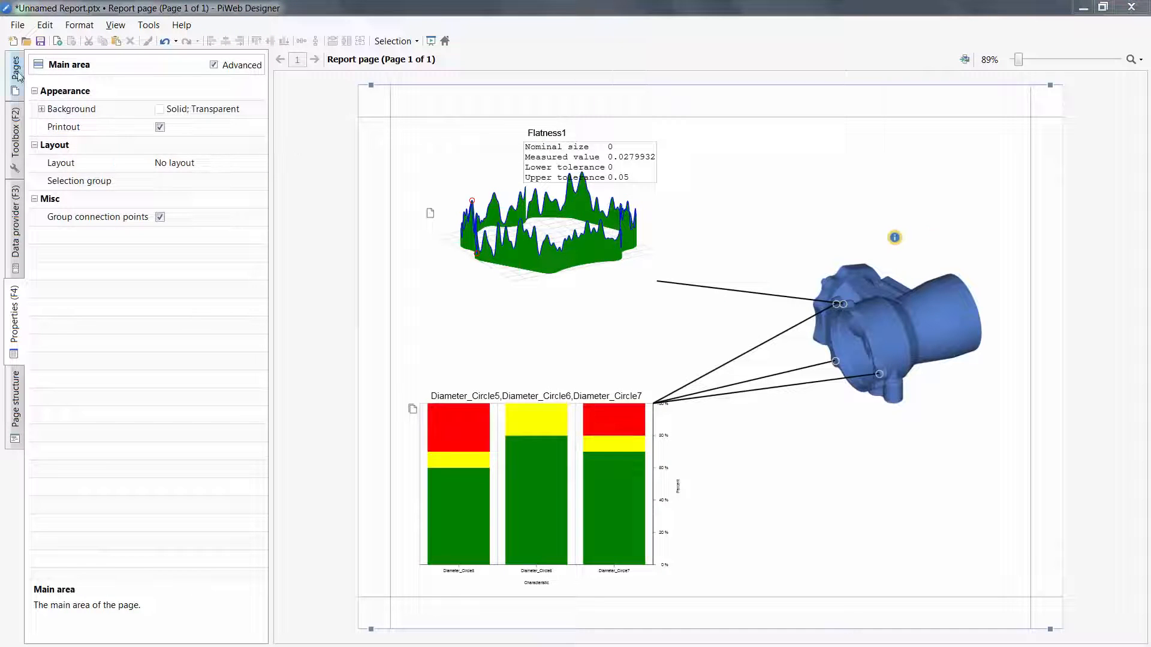
Step: Drag logo.png onto the top-right of the Master page
{"action": "left_click", "coordinate": [12, 70]}
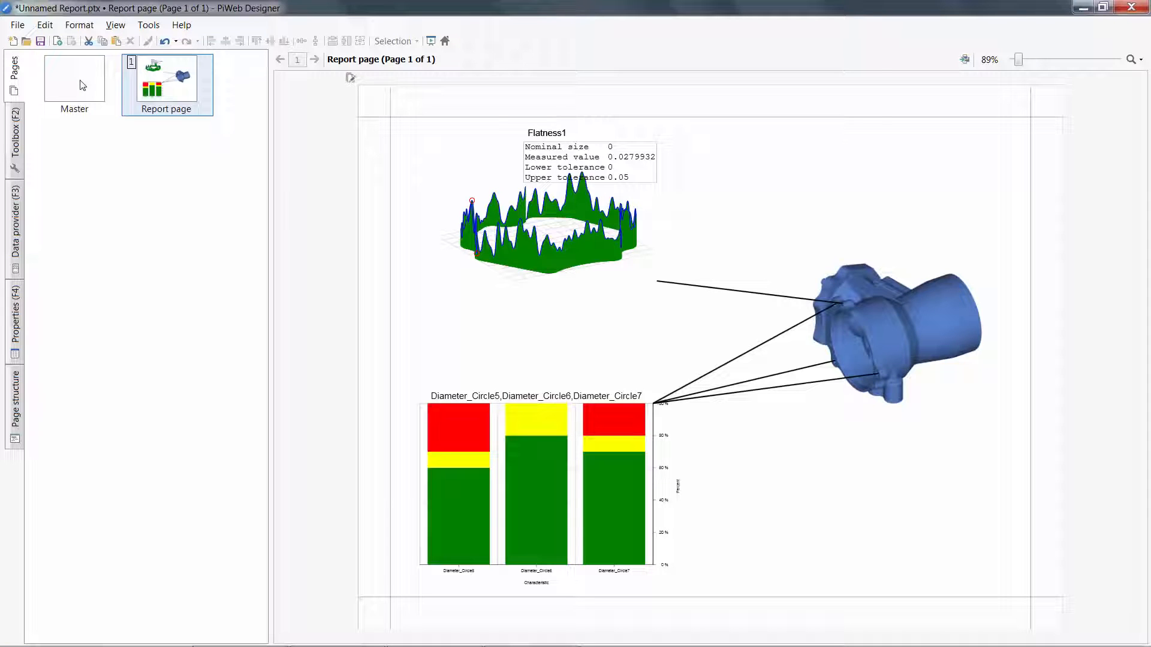
{"action": "left_click", "coordinate": [74, 79]}
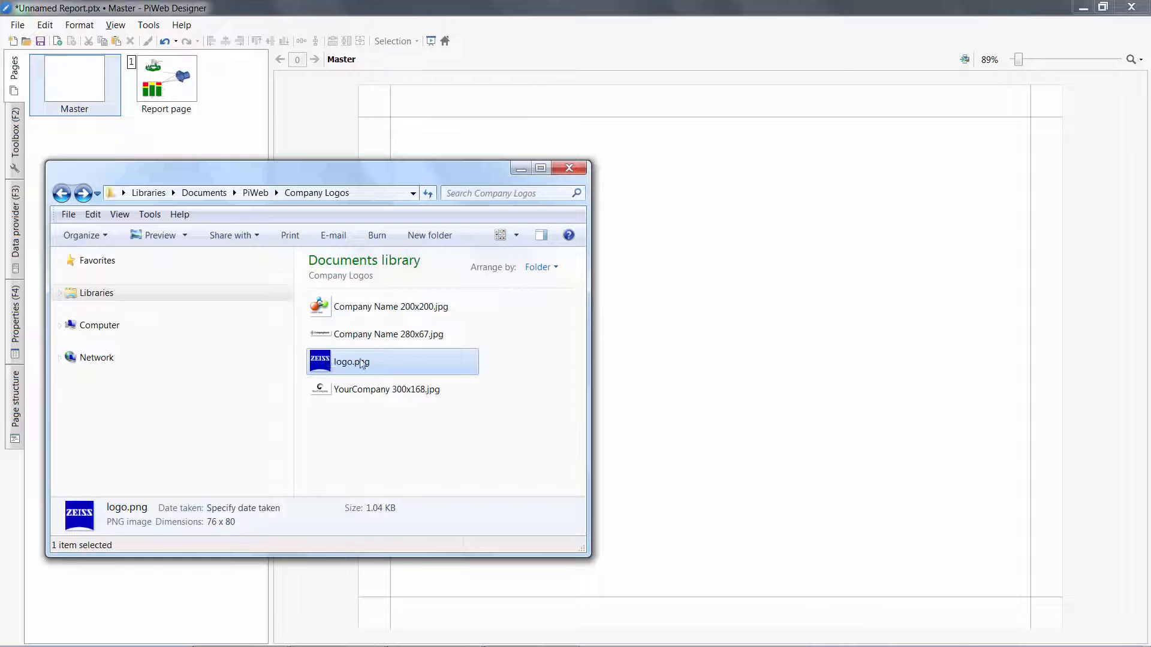
{"action": "left_click_drag", "start_coordinate": [351, 362], "coordinate": [920, 192]}
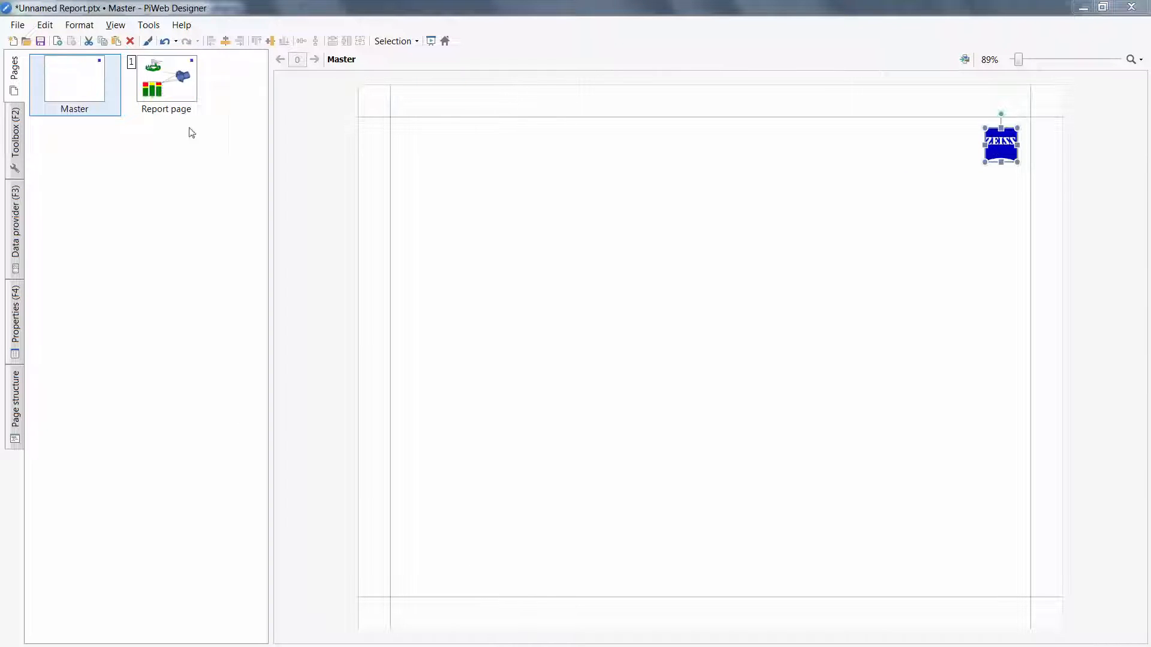
{"action": "left_click", "coordinate": [14, 138]}
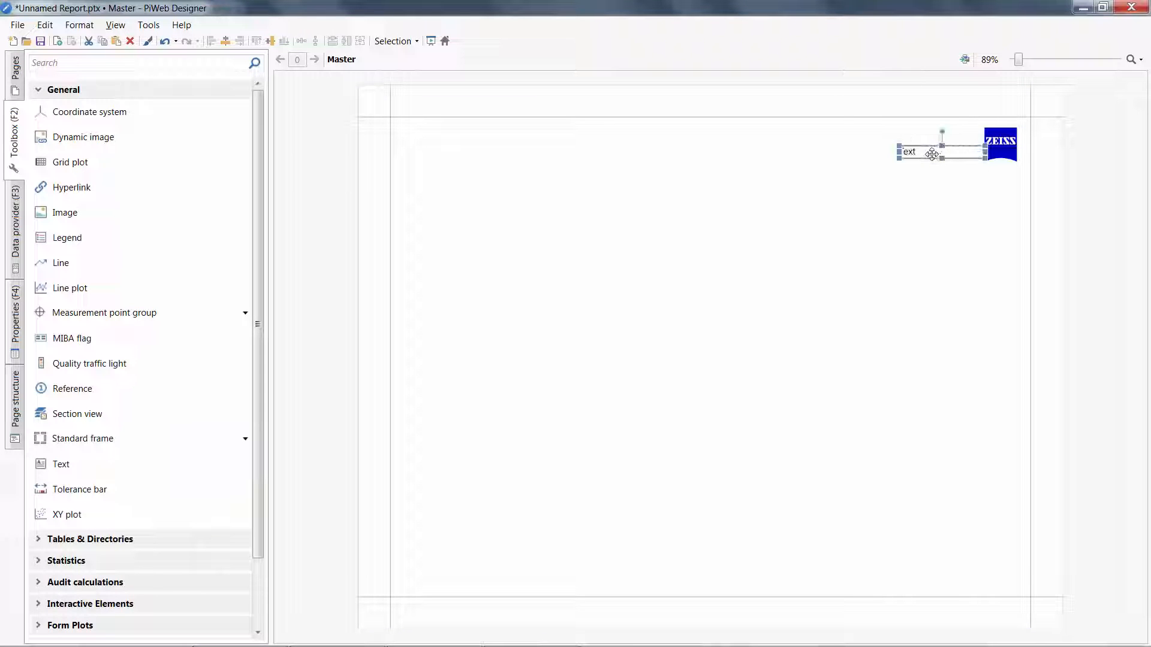
Step: Insert a variable text bound to Aerospace part with a Part Name label beside the logo
{"action": "right_click", "coordinate": [930, 153]}
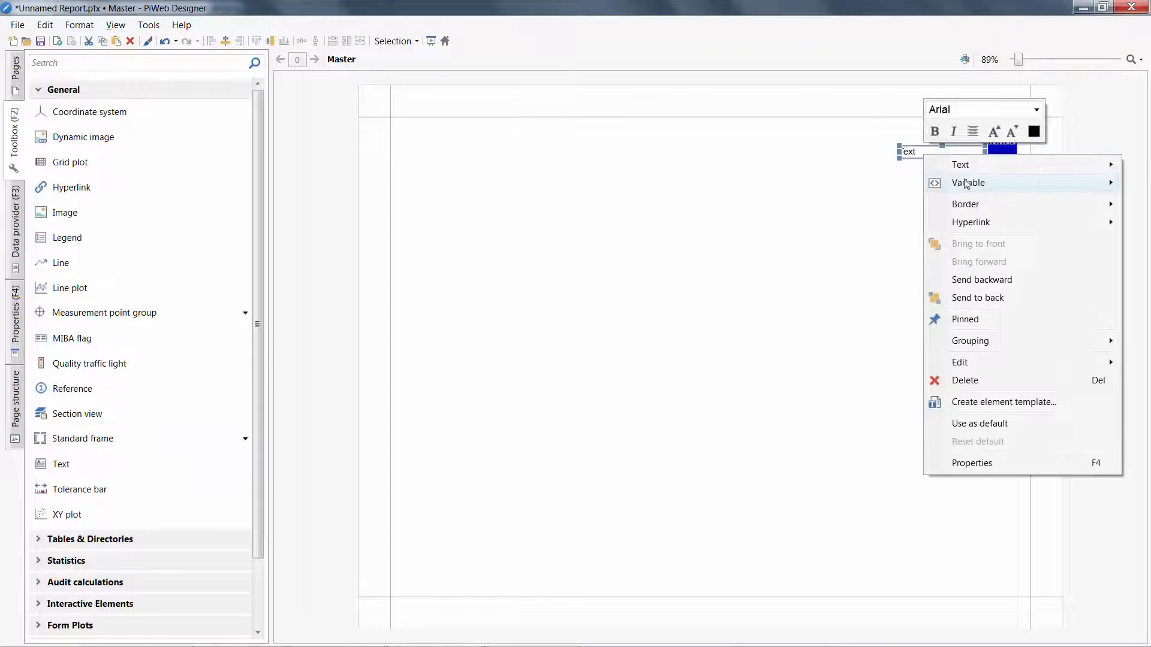
{"action": "mouse_move", "coordinate": [832, 199]}
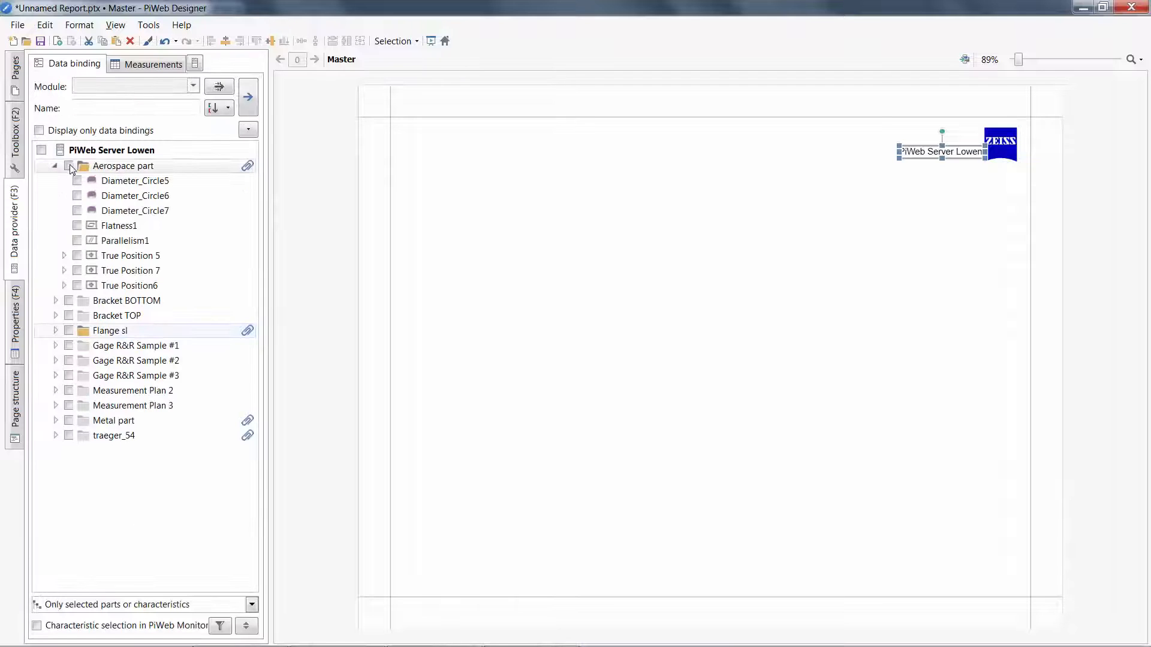
{"action": "left_click", "coordinate": [76, 165]}
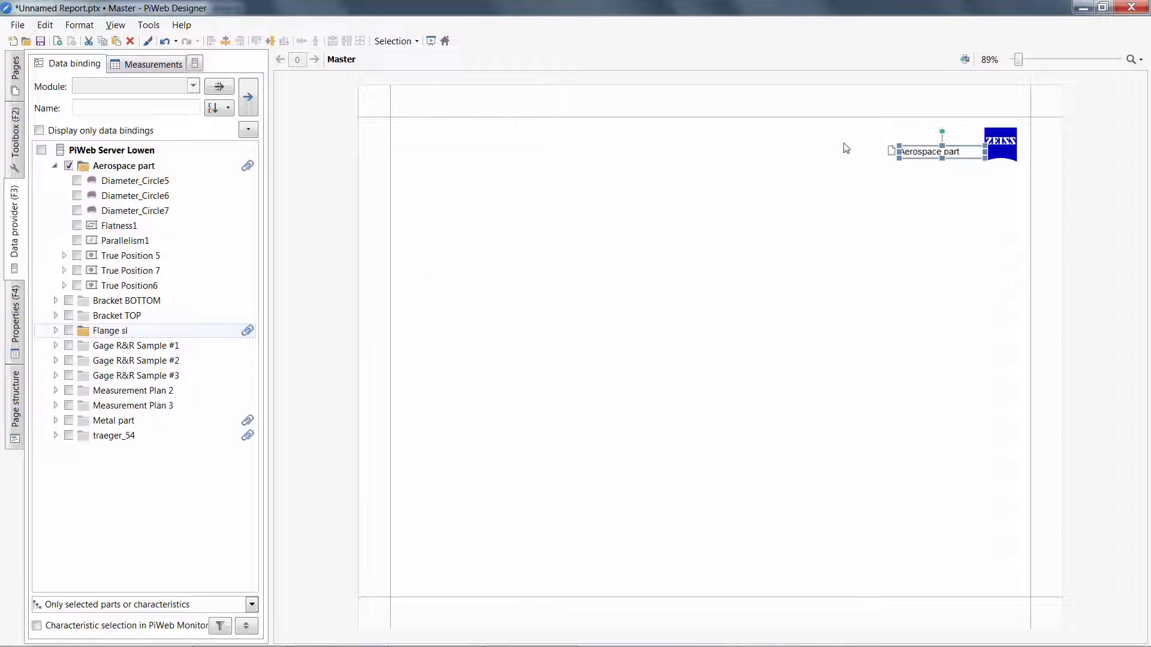
{"action": "left_click_drag", "start_coordinate": [985, 135], "coordinate": [972, 134]}
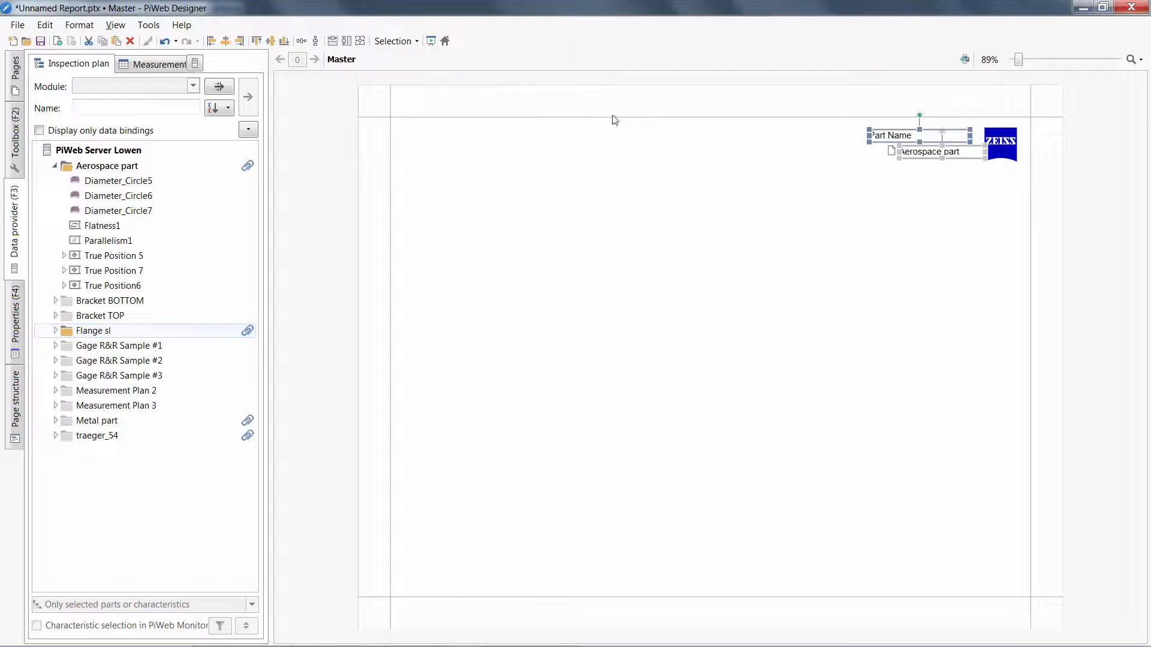
{"action": "left_click", "coordinate": [211, 41]}
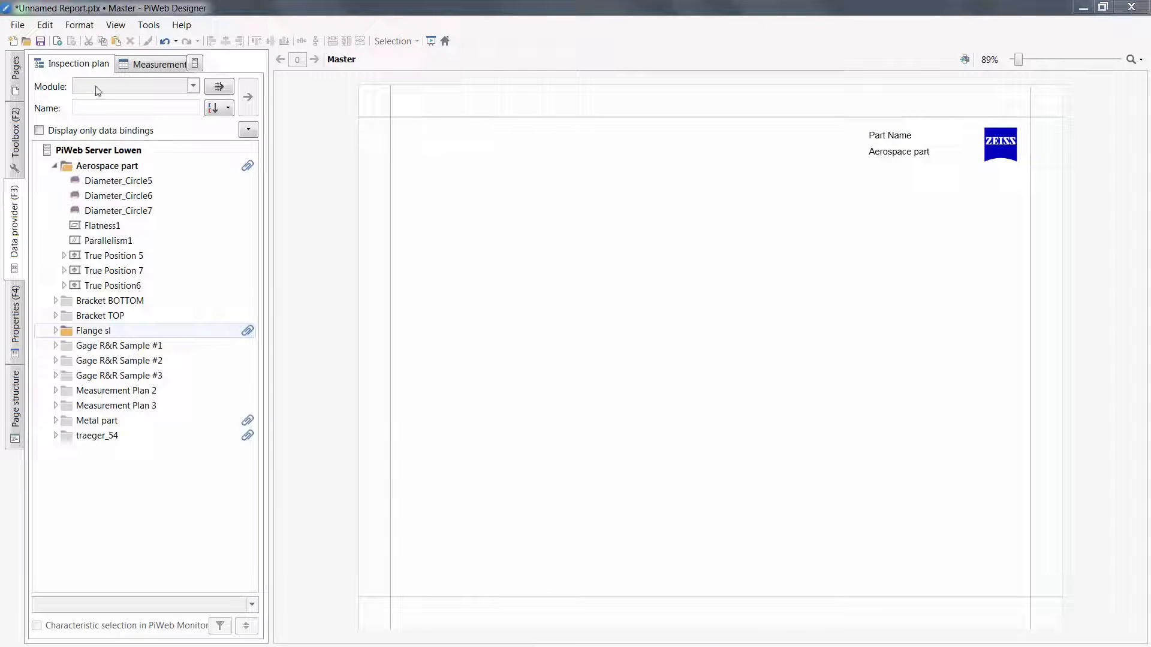
Step: Add a new report page from the Pages panel context menu
{"action": "left_click", "coordinate": [9, 63]}
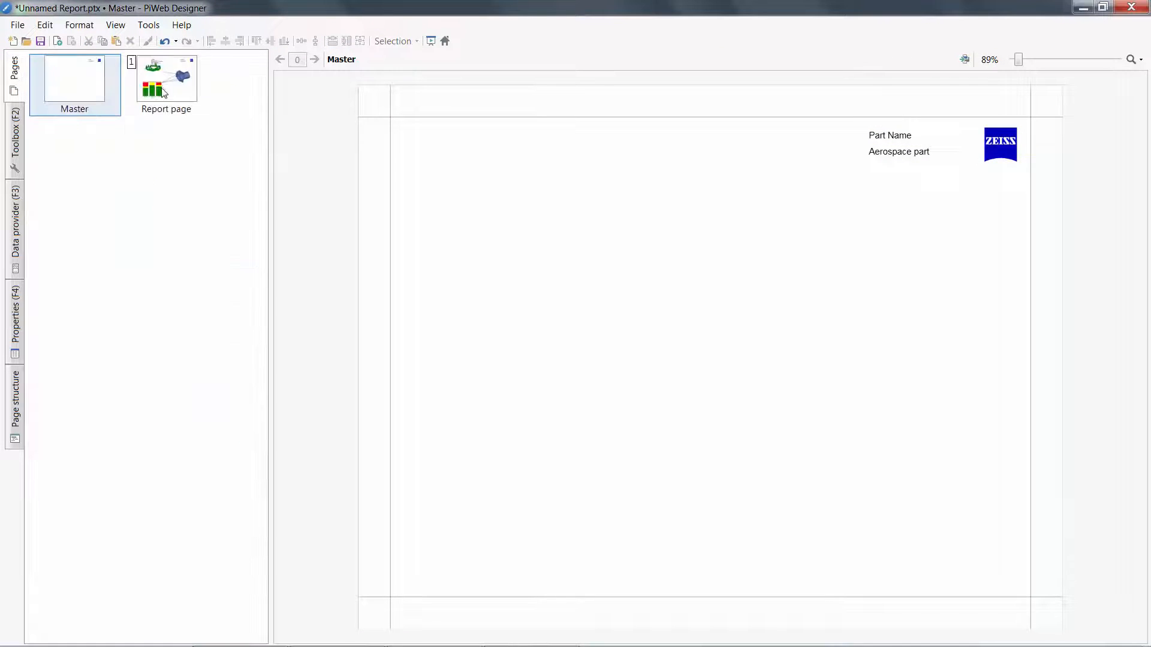
{"action": "right_click", "coordinate": [165, 78]}
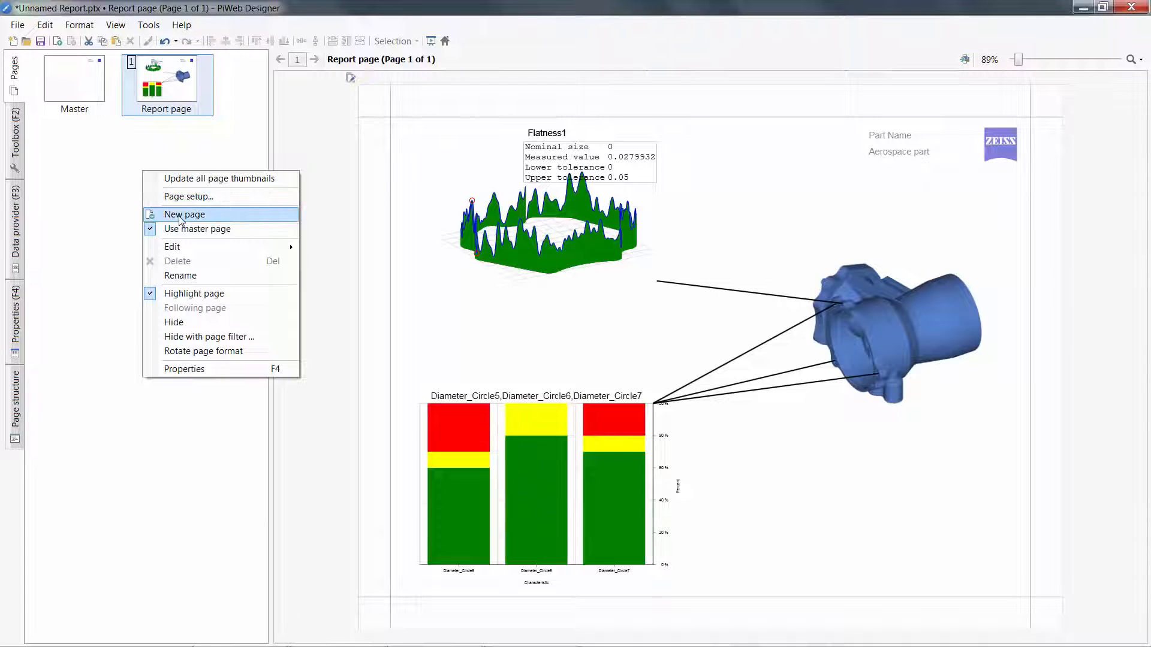
{"action": "left_click", "coordinate": [185, 215]}
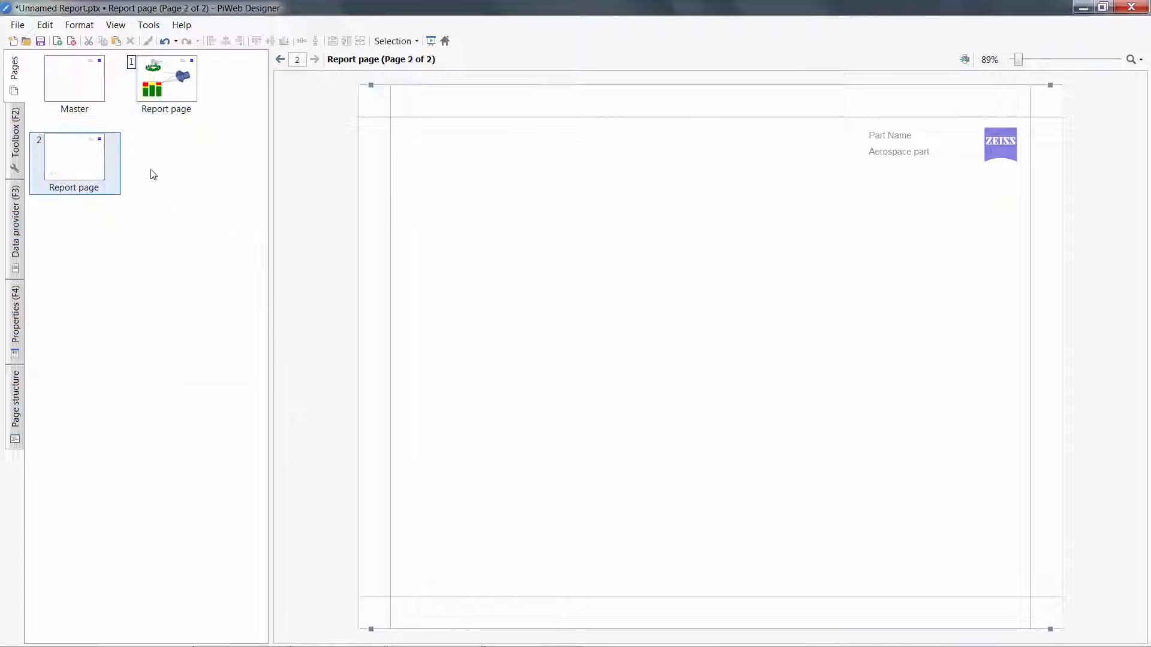
{"action": "right_click", "coordinate": [154, 173]}
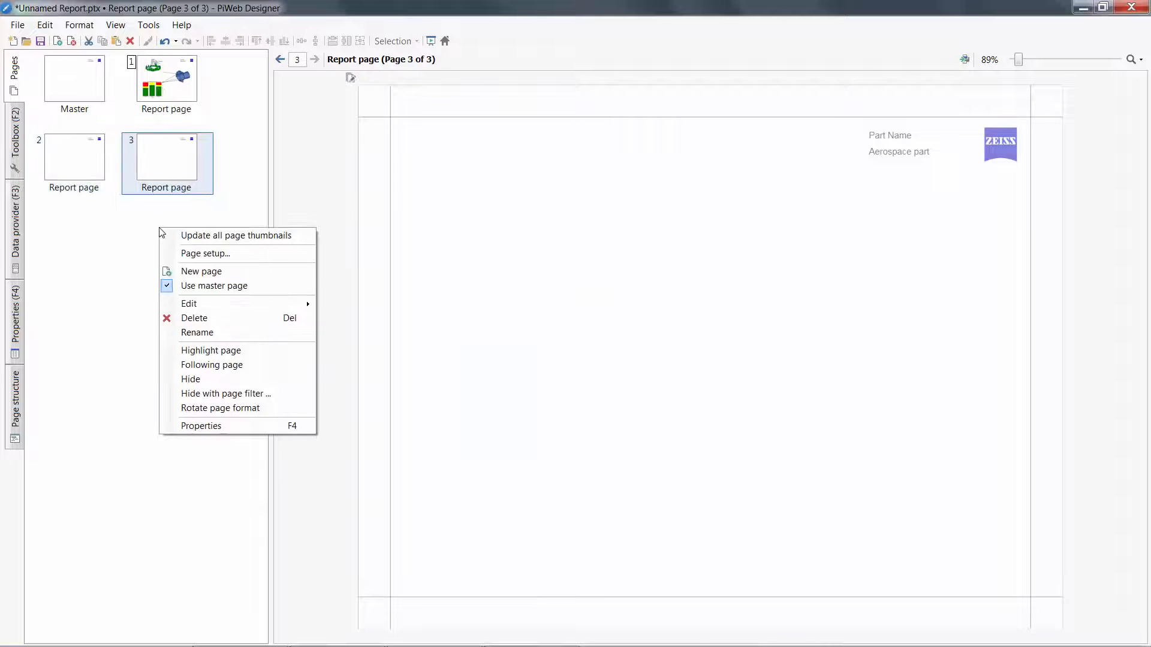
Step: In Page setup try Portrait orientation, then switch back to Landscape
{"action": "left_click", "coordinate": [199, 256]}
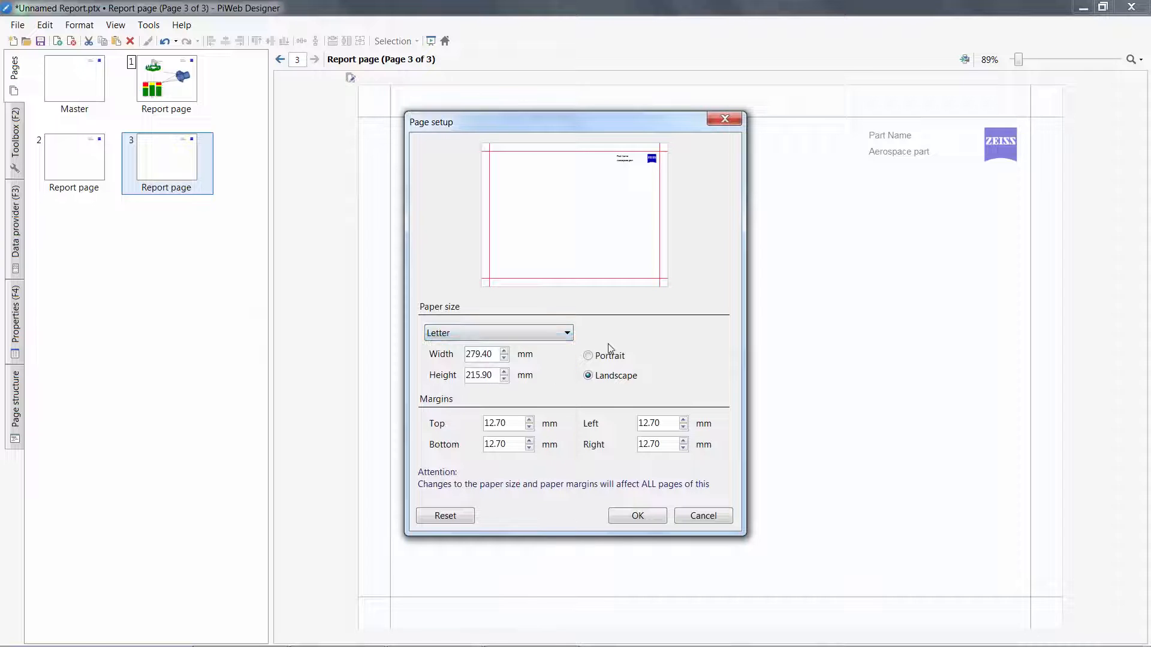
{"action": "left_click", "coordinate": [587, 355]}
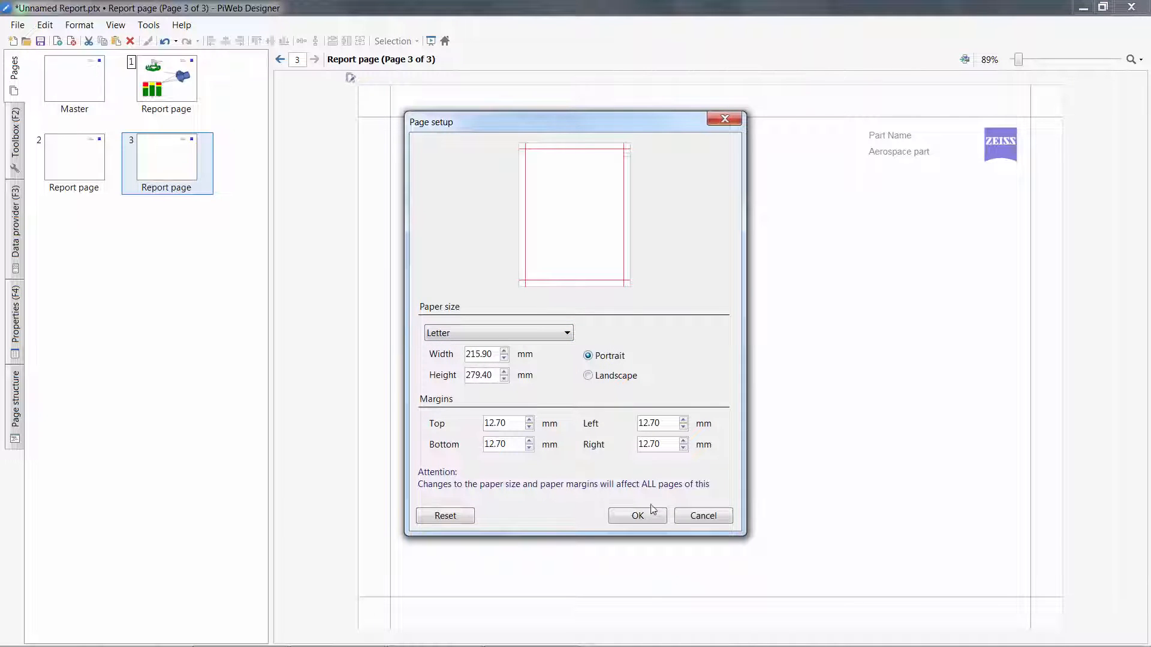
{"action": "left_click", "coordinate": [638, 516]}
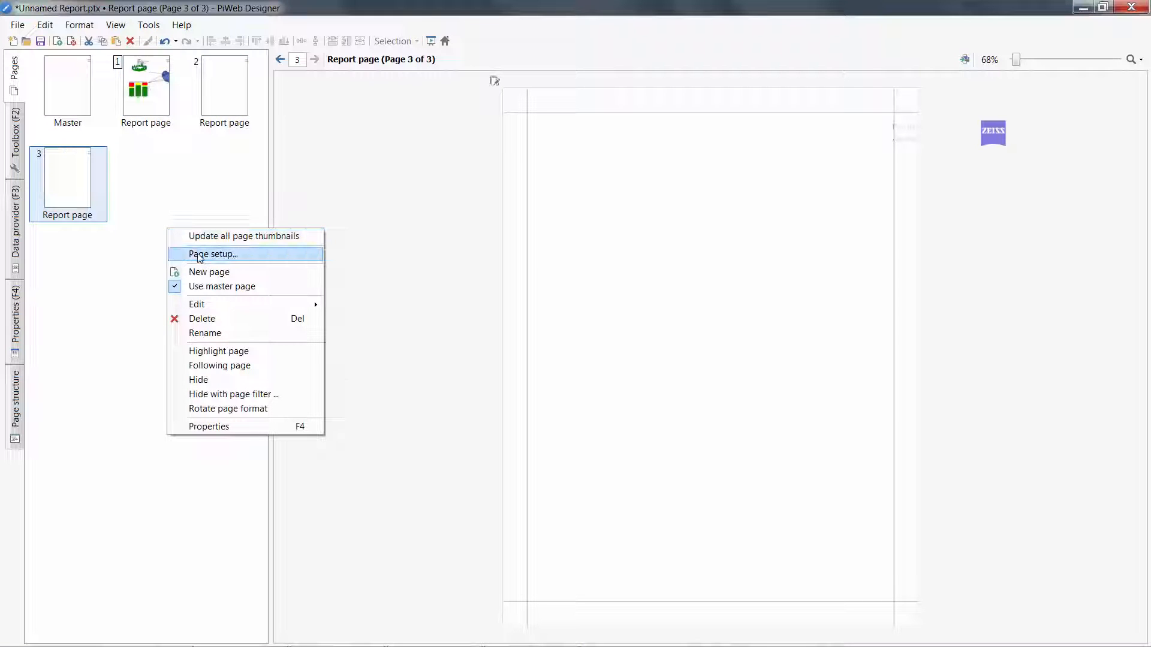
{"action": "left_click", "coordinate": [214, 254]}
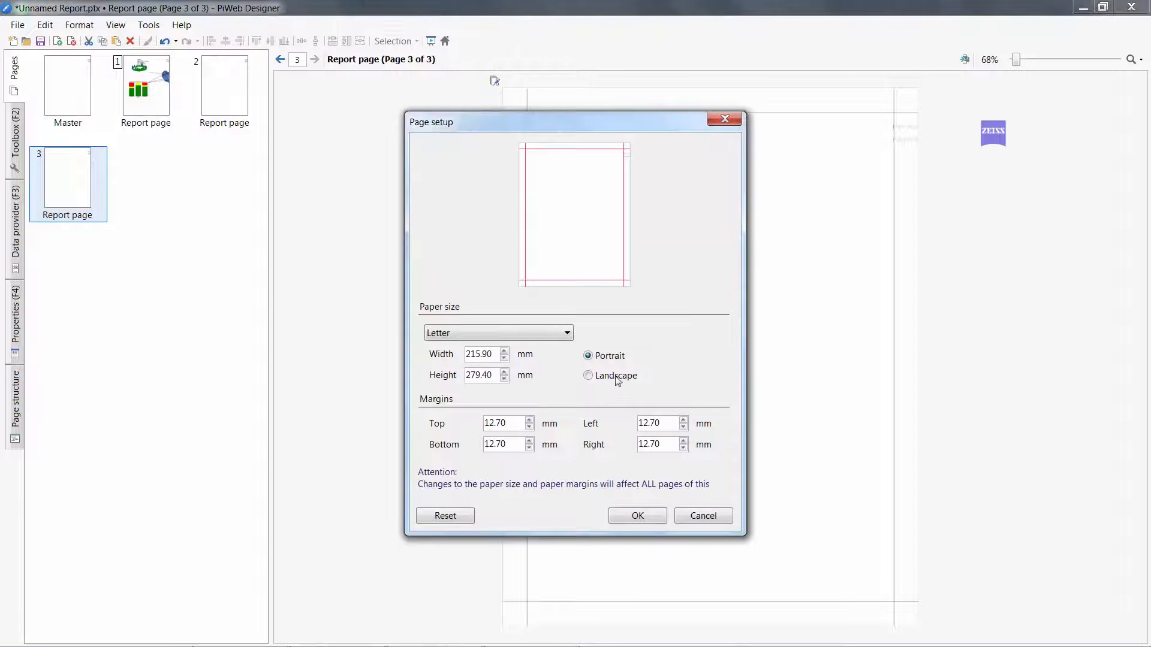
{"action": "left_click", "coordinate": [638, 515]}
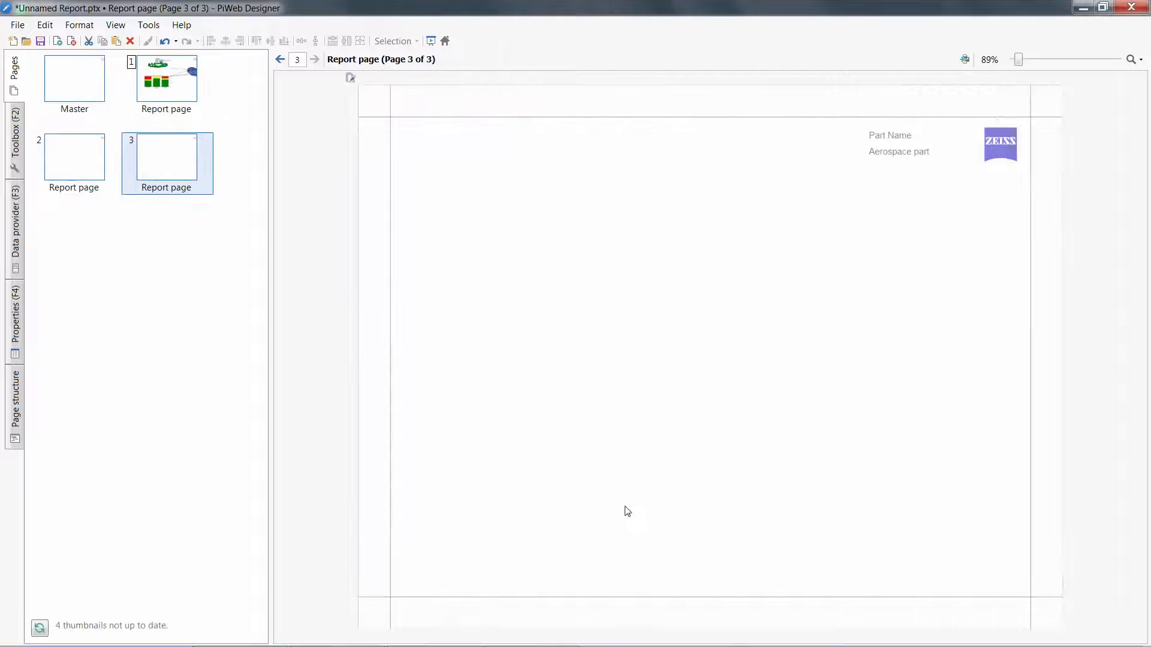
Step: Return from the page 2 thumbnail to report page 1 with the CAD model, flatness plot and bar chart
{"action": "left_click", "coordinate": [74, 157]}
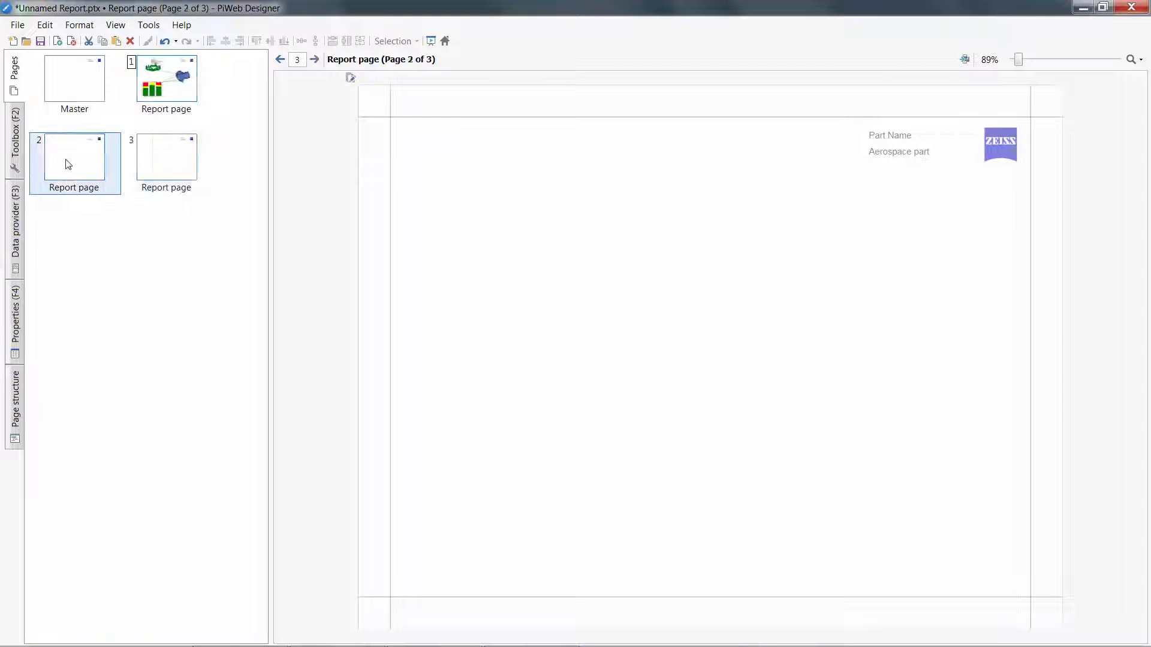
{"action": "right_click", "coordinate": [68, 164]}
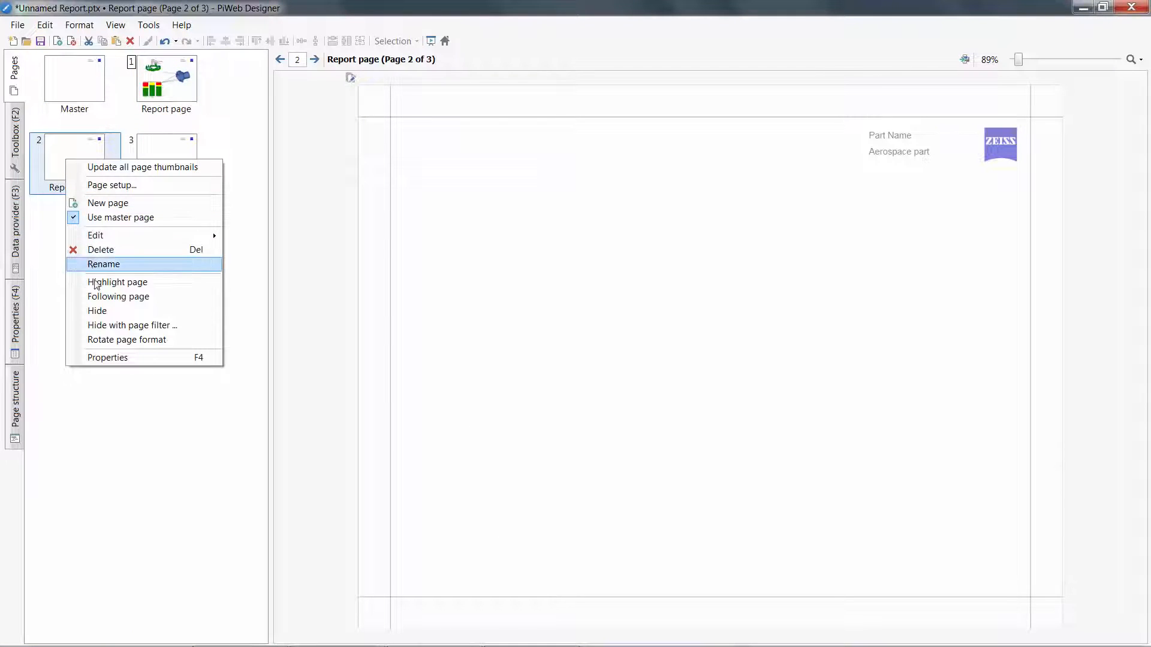
{"action": "left_click", "coordinate": [127, 340]}
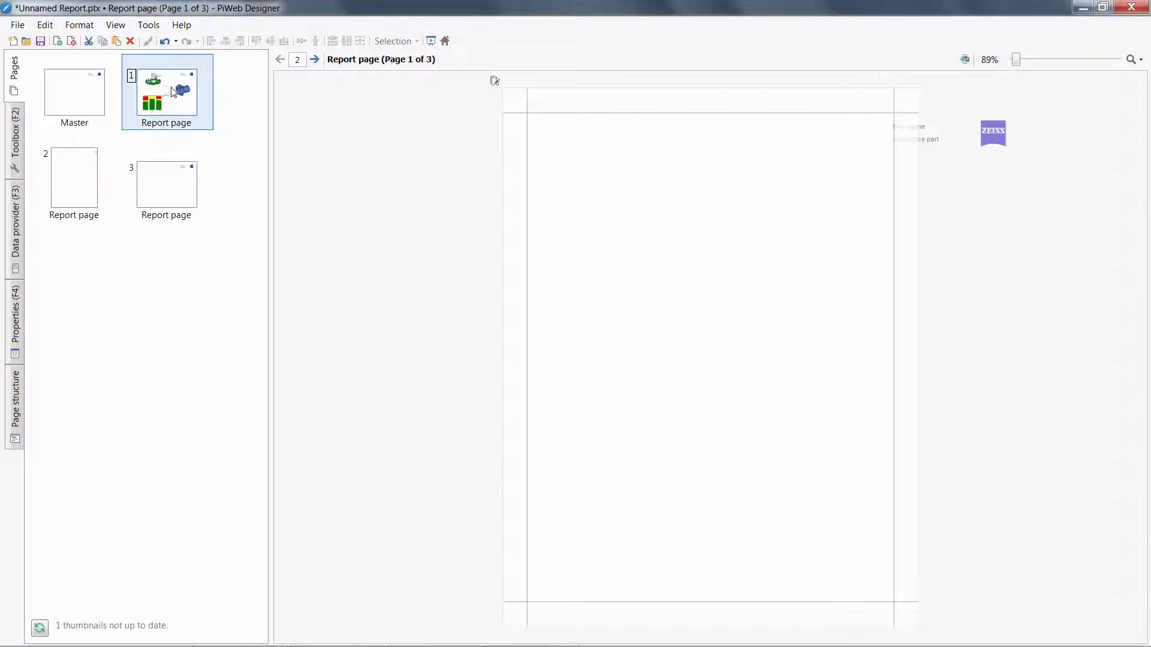
{"action": "left_click", "coordinate": [167, 91]}
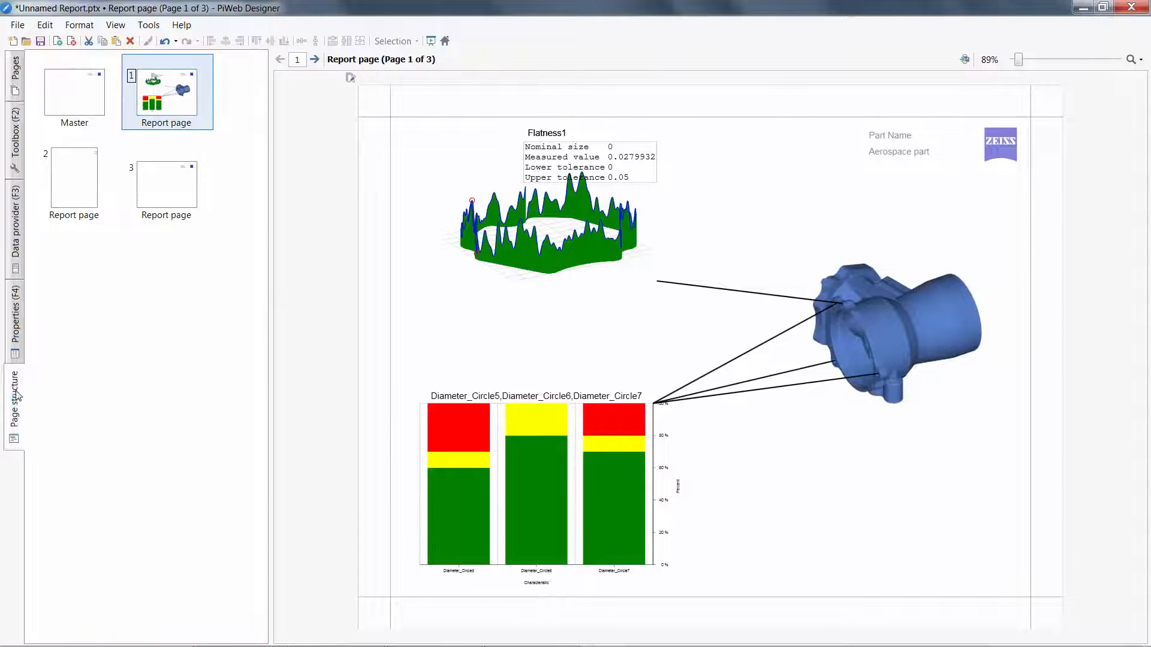
Step: In the Page structure list, select the bar chart on page 1 and bring up its Properties
{"action": "left_click", "coordinate": [13, 408]}
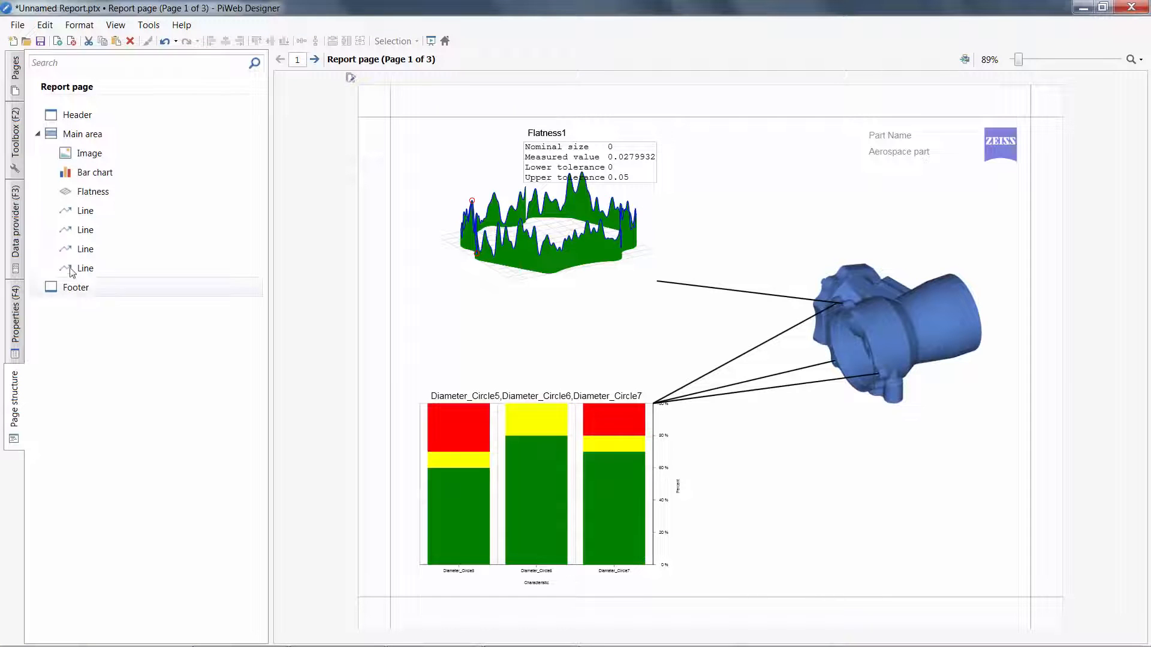
{"action": "left_click", "coordinate": [92, 191]}
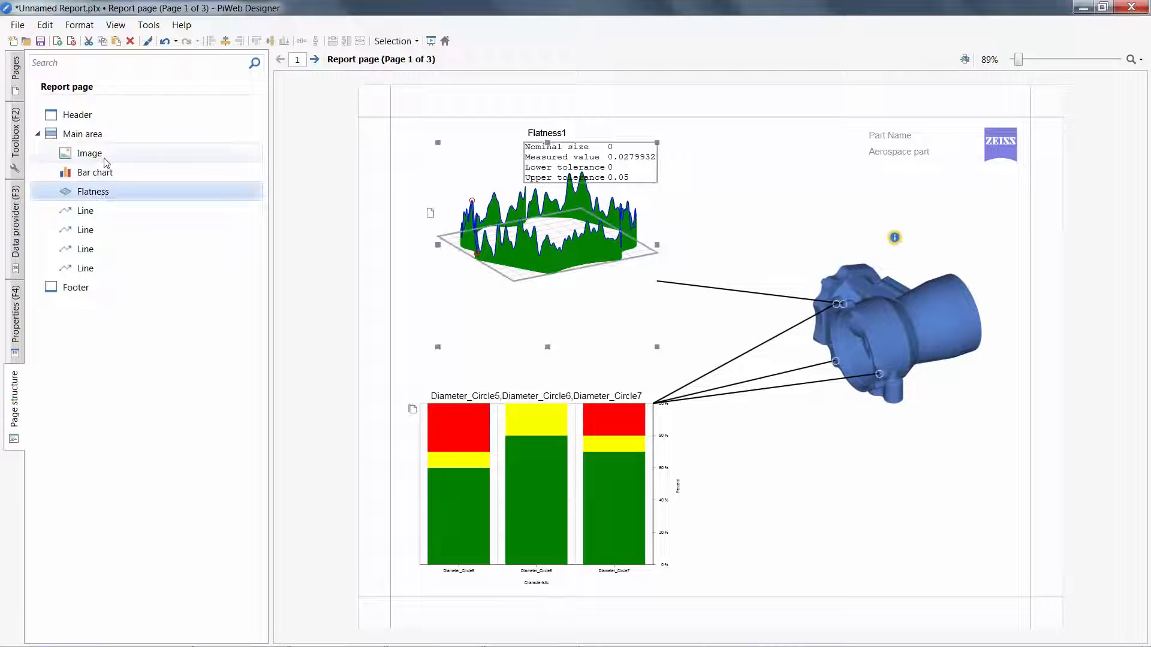
{"action": "left_click", "coordinate": [88, 153]}
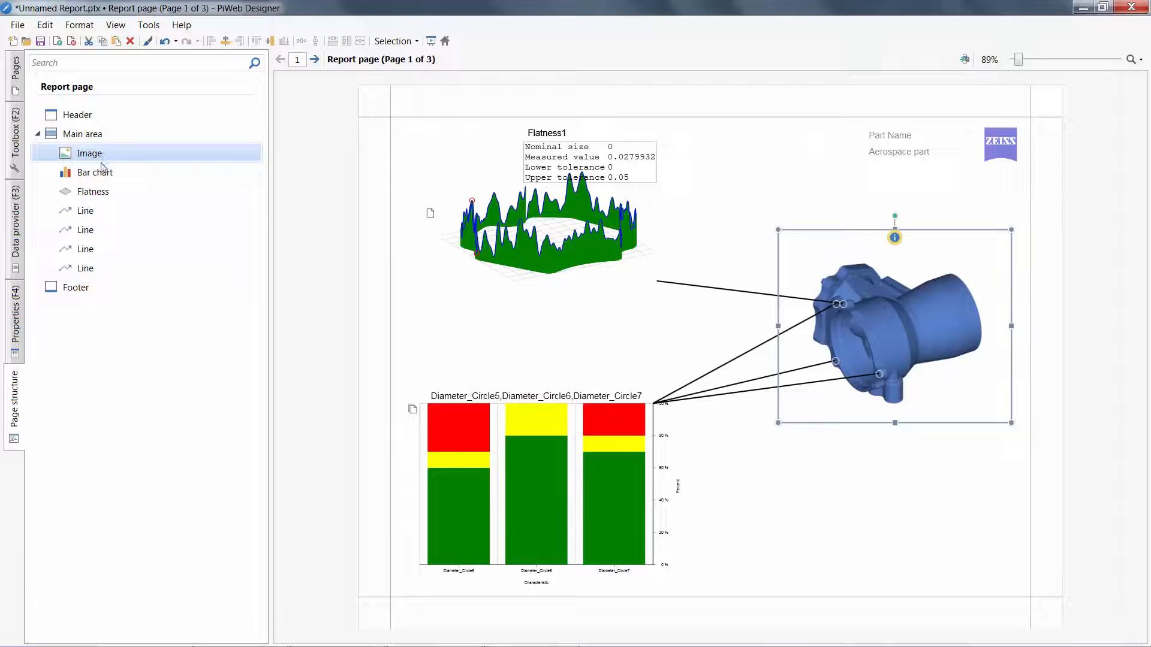
{"action": "left_click", "coordinate": [94, 172]}
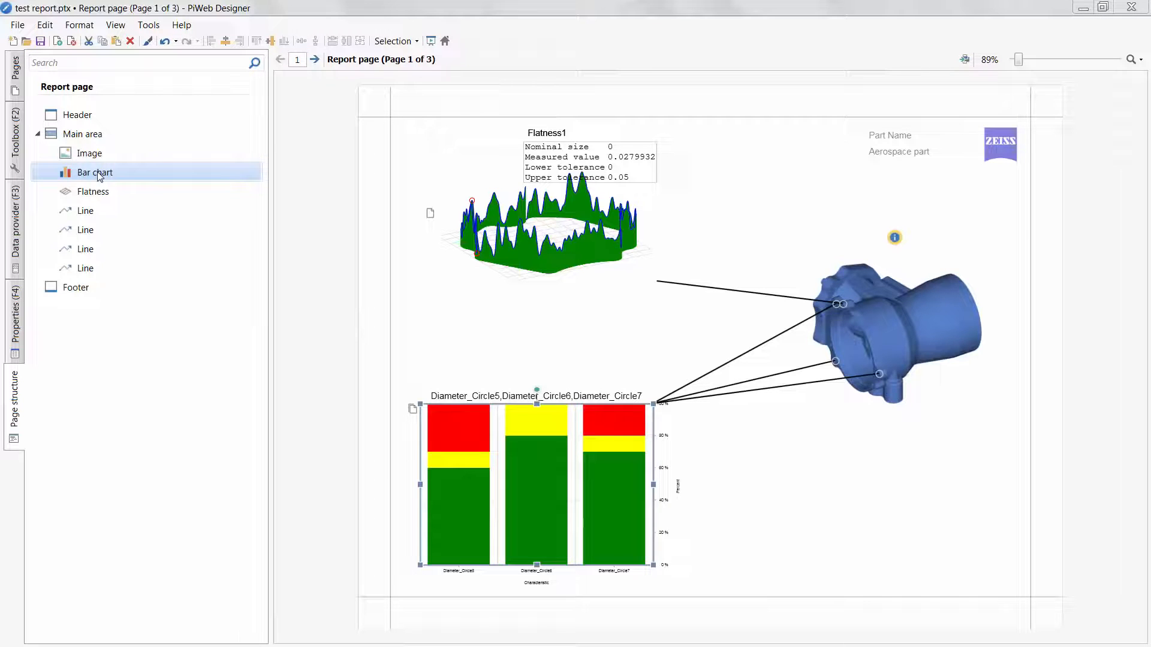
{"action": "mouse_move", "coordinate": [100, 176]}
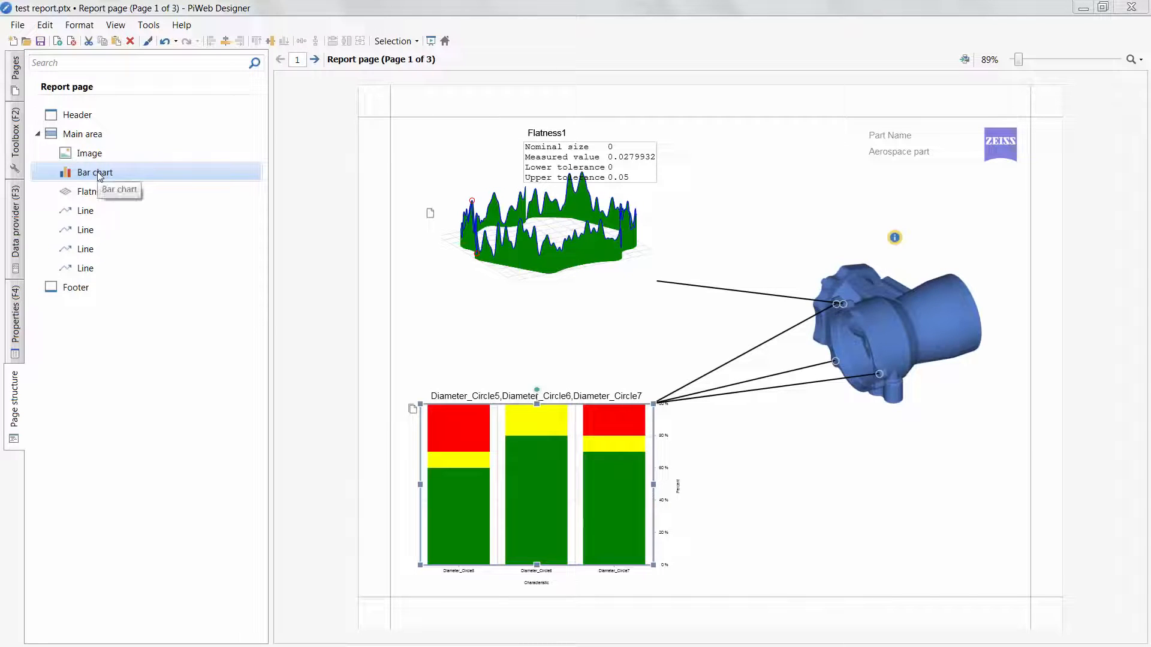
{"action": "right_click", "coordinate": [95, 172]}
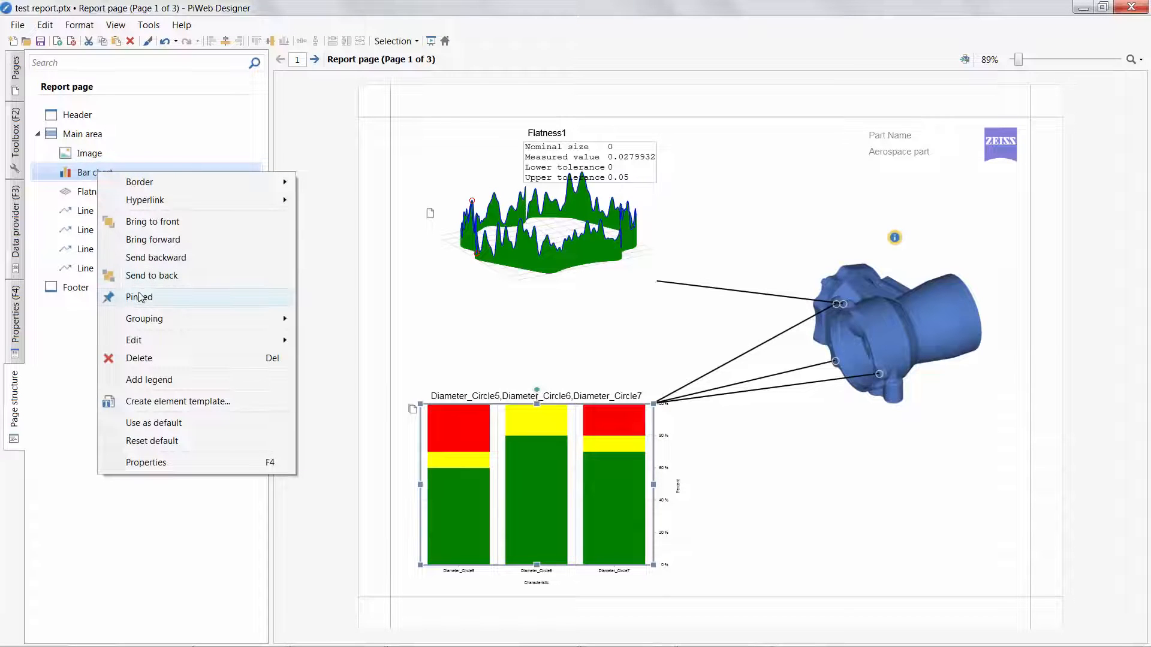
{"action": "mouse_move", "coordinate": [89, 181]}
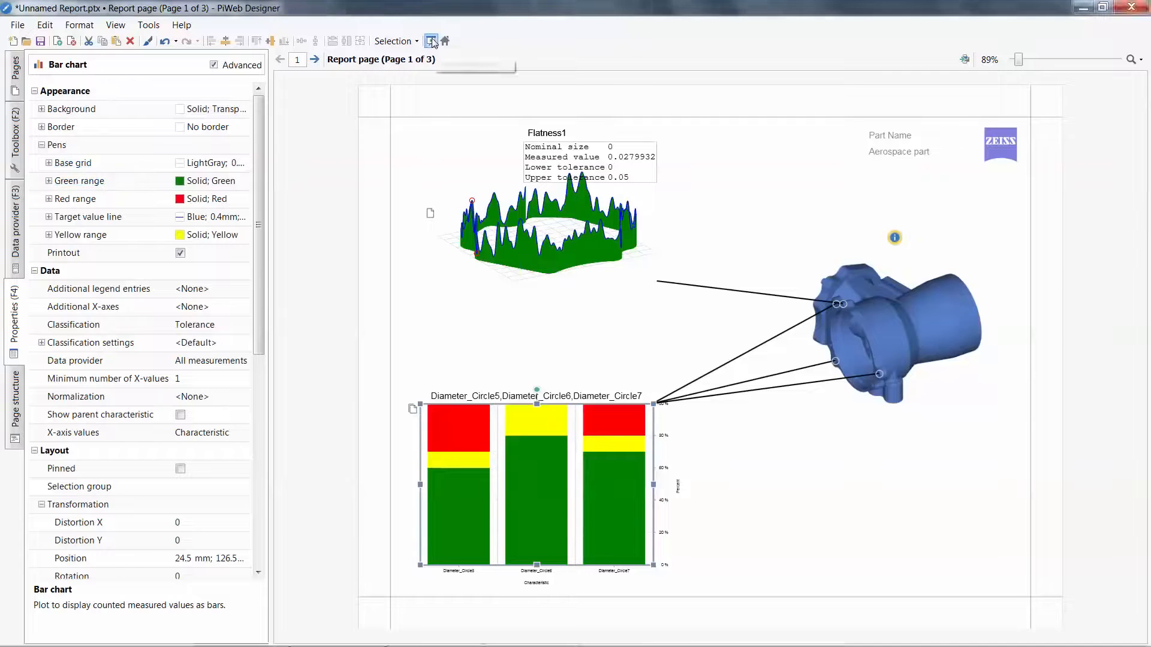
{"action": "mouse_move", "coordinate": [430, 41]}
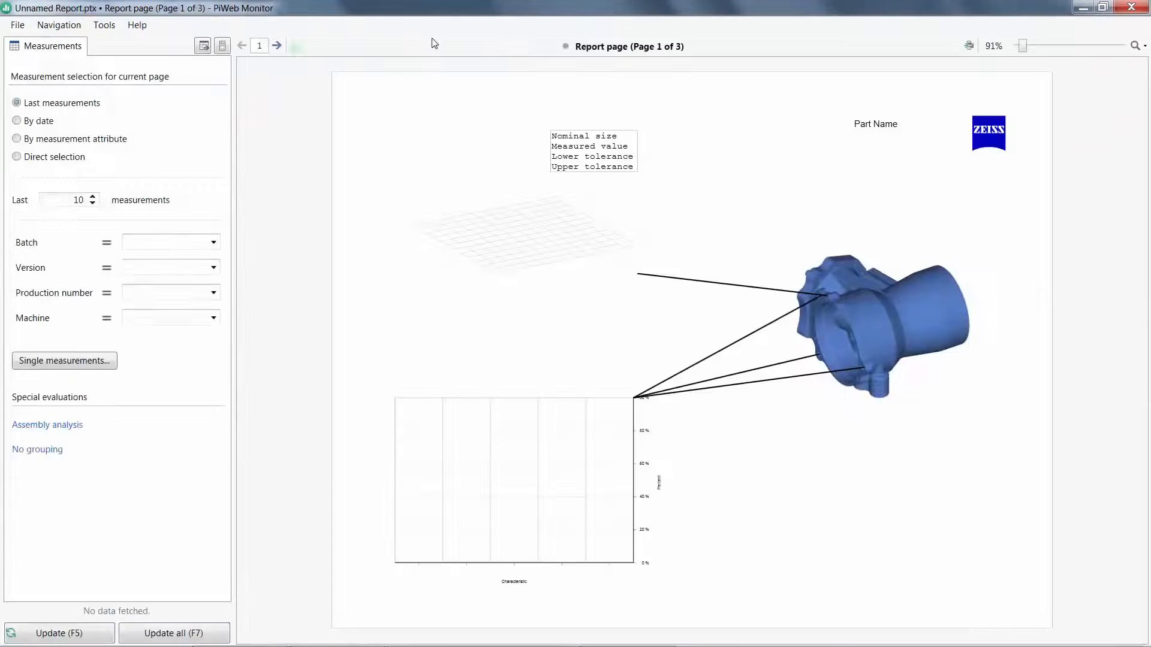
Step: Fill the page 1 preview with data from the last 30 measurements via Update (F5)
{"action": "left_click", "coordinate": [58, 633]}
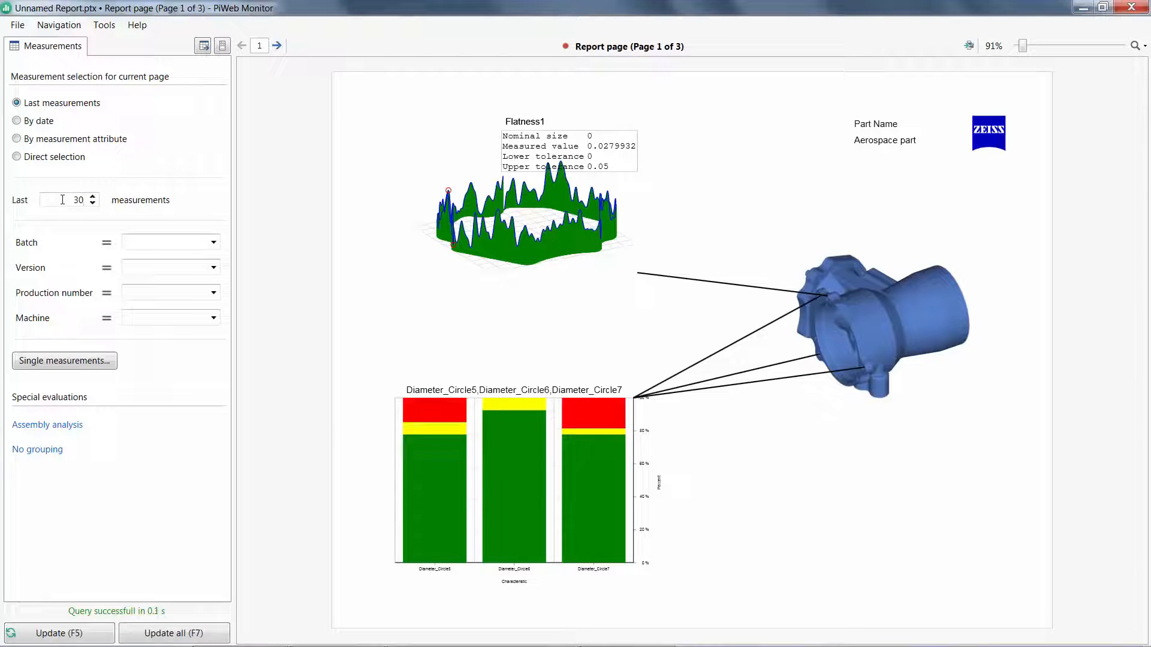
{"action": "mouse_move", "coordinate": [56, 213]}
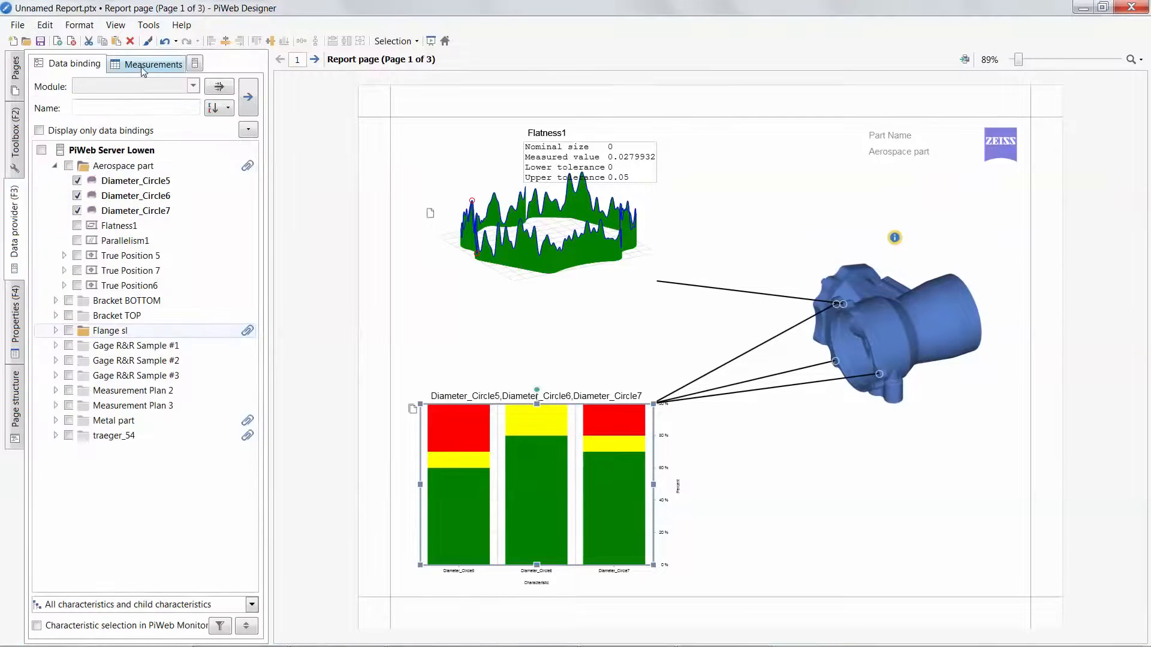
Step: In Configure measurement selection, add Fixture to the available filters and enable Additional filters
{"action": "left_click", "coordinate": [172, 62]}
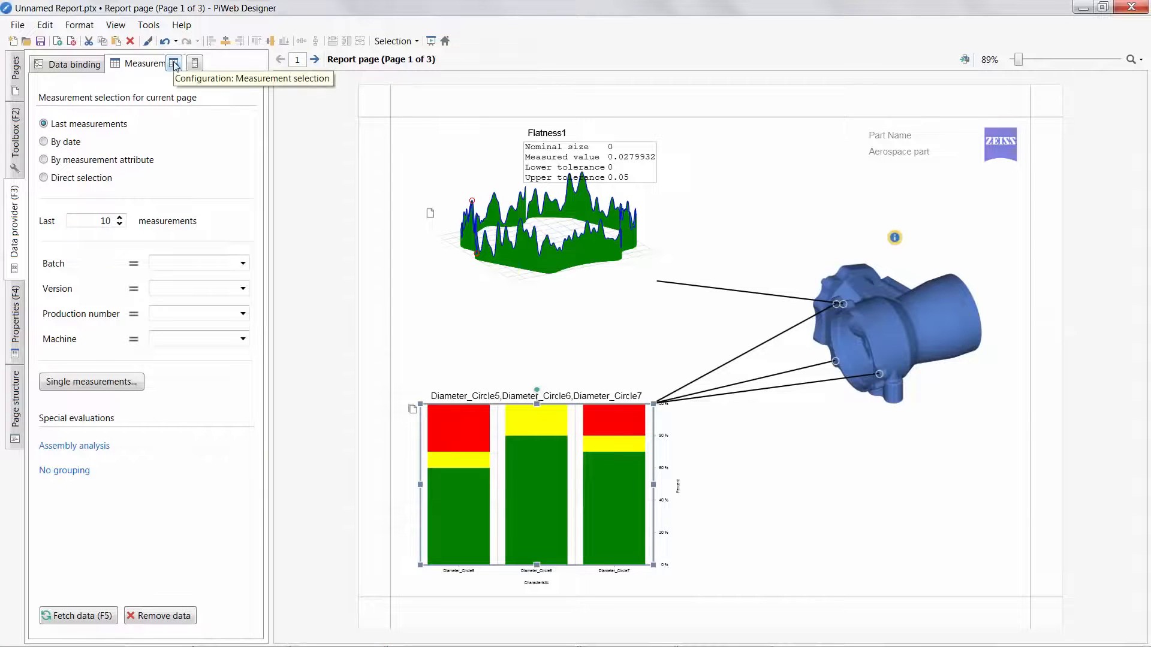
{"action": "left_click", "coordinate": [173, 62]}
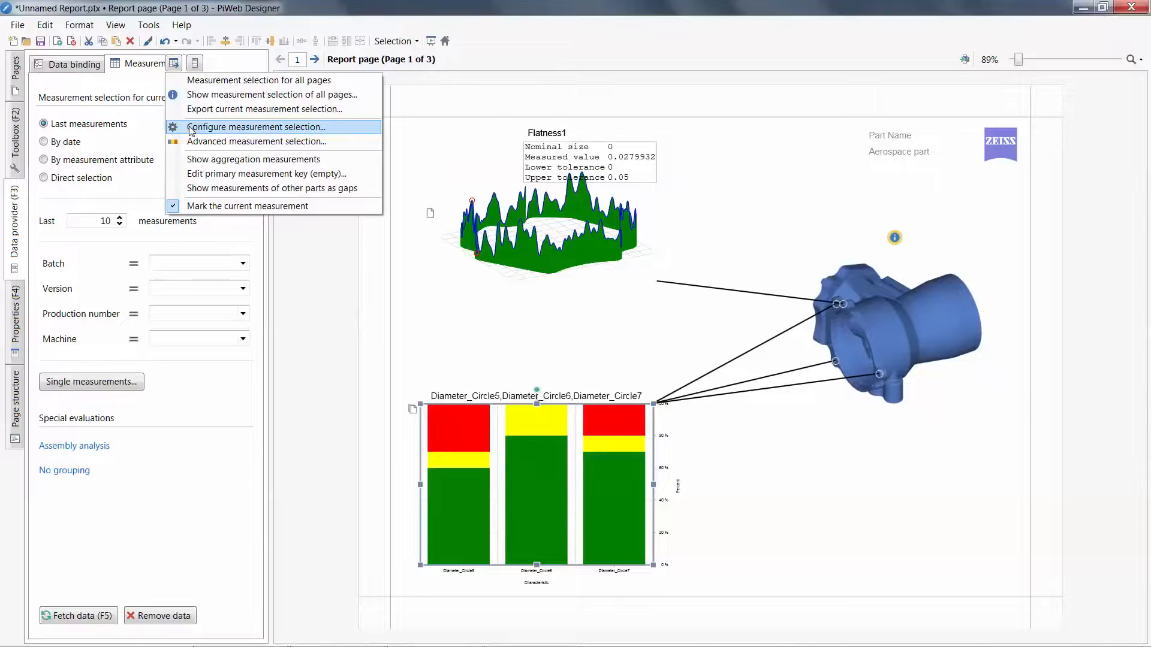
{"action": "left_click", "coordinate": [254, 127]}
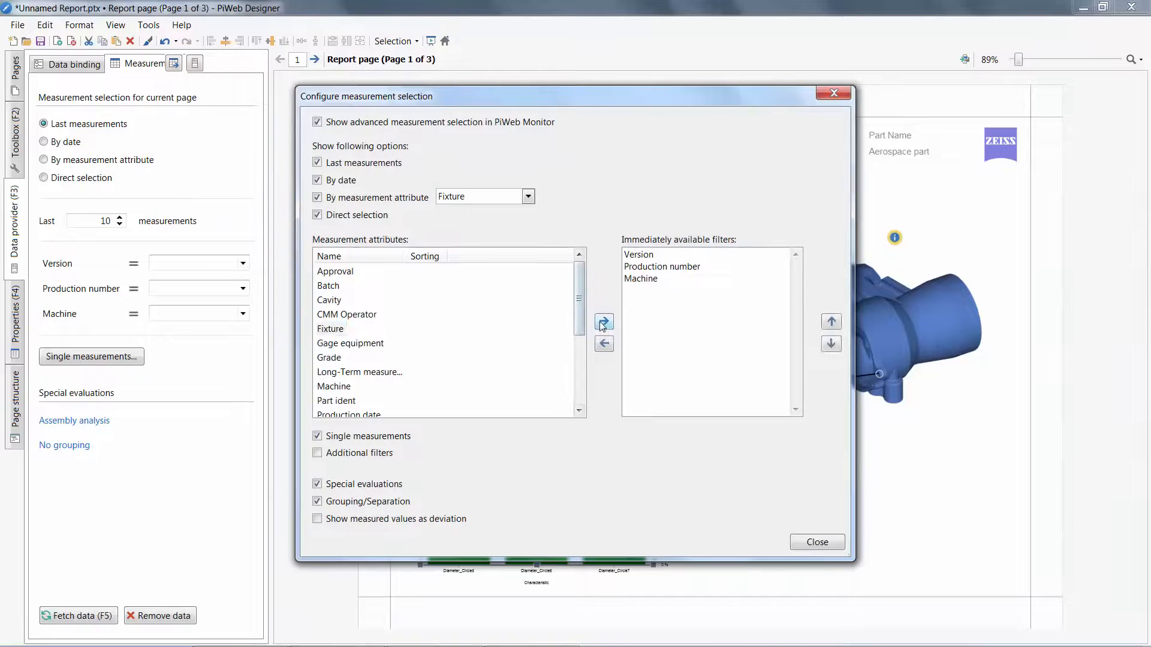
{"action": "left_click", "coordinate": [603, 321]}
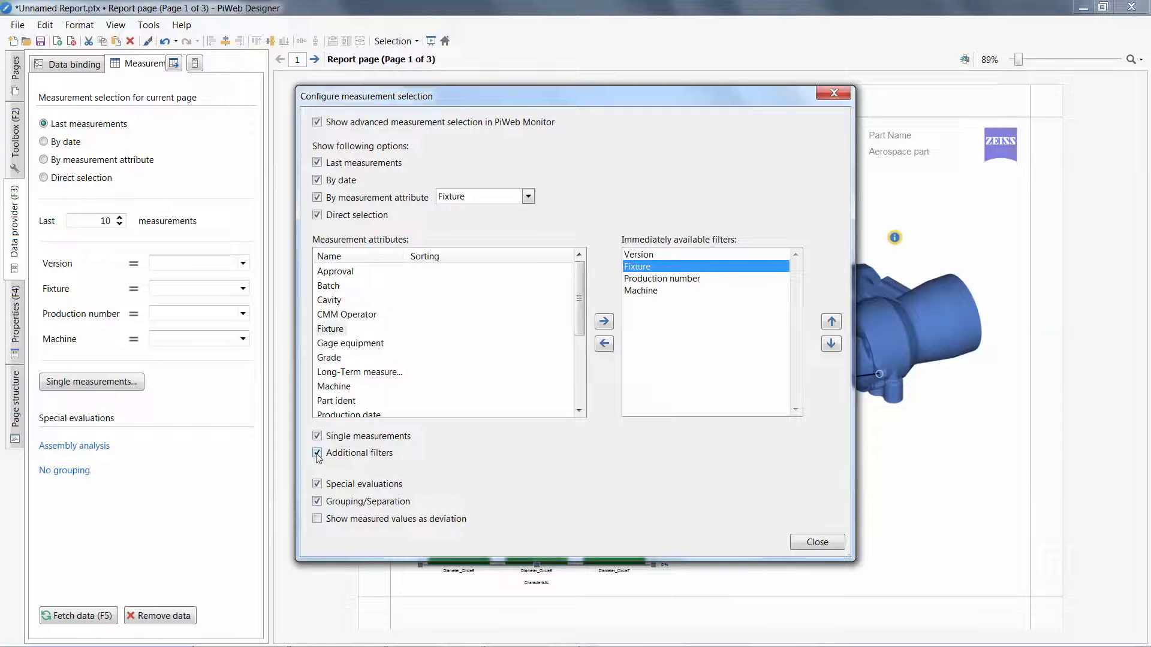
{"action": "left_click", "coordinate": [817, 542]}
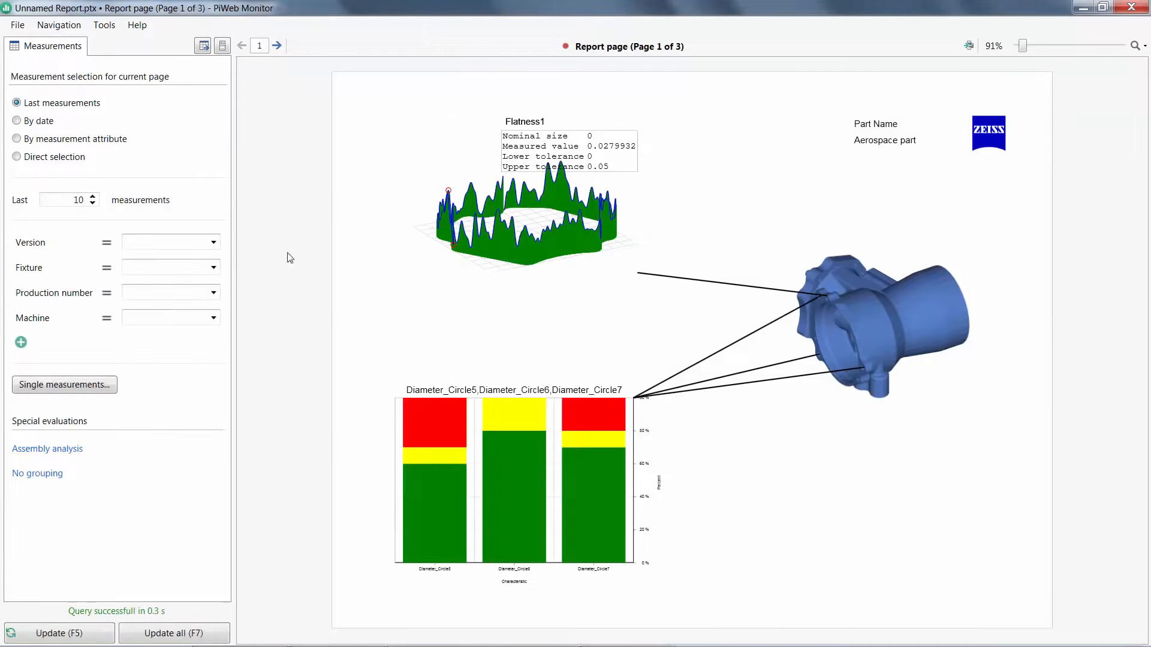
Step: Test the selection in the preview by adding an Approval filter
{"action": "left_click", "coordinate": [20, 343]}
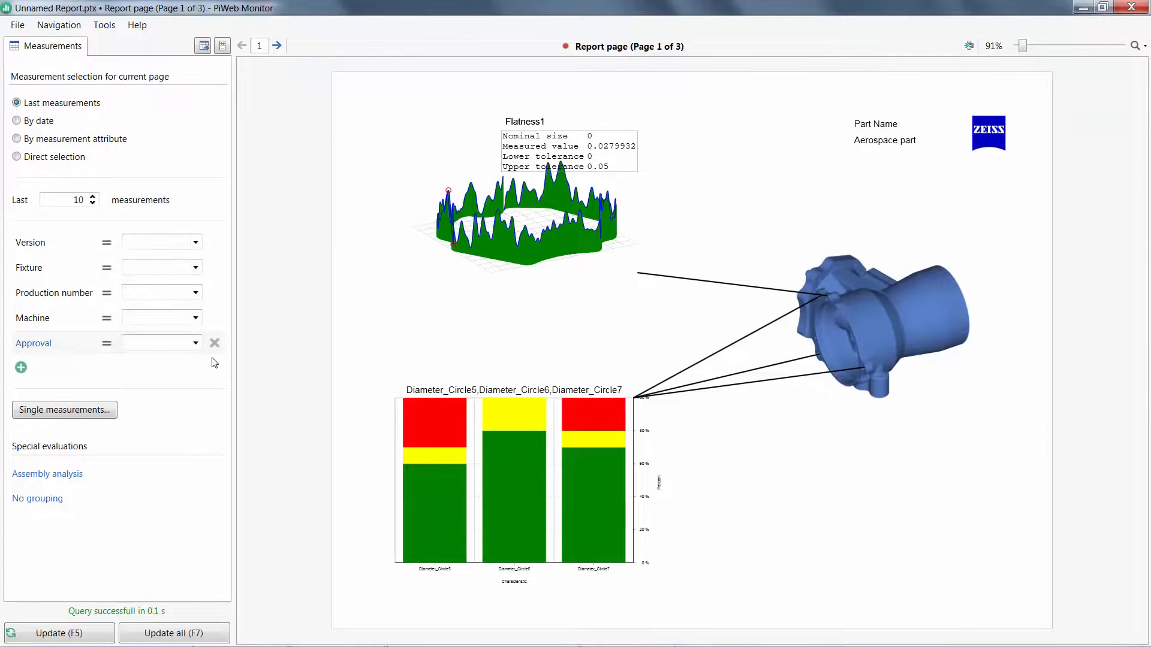
{"action": "left_click", "coordinate": [213, 343]}
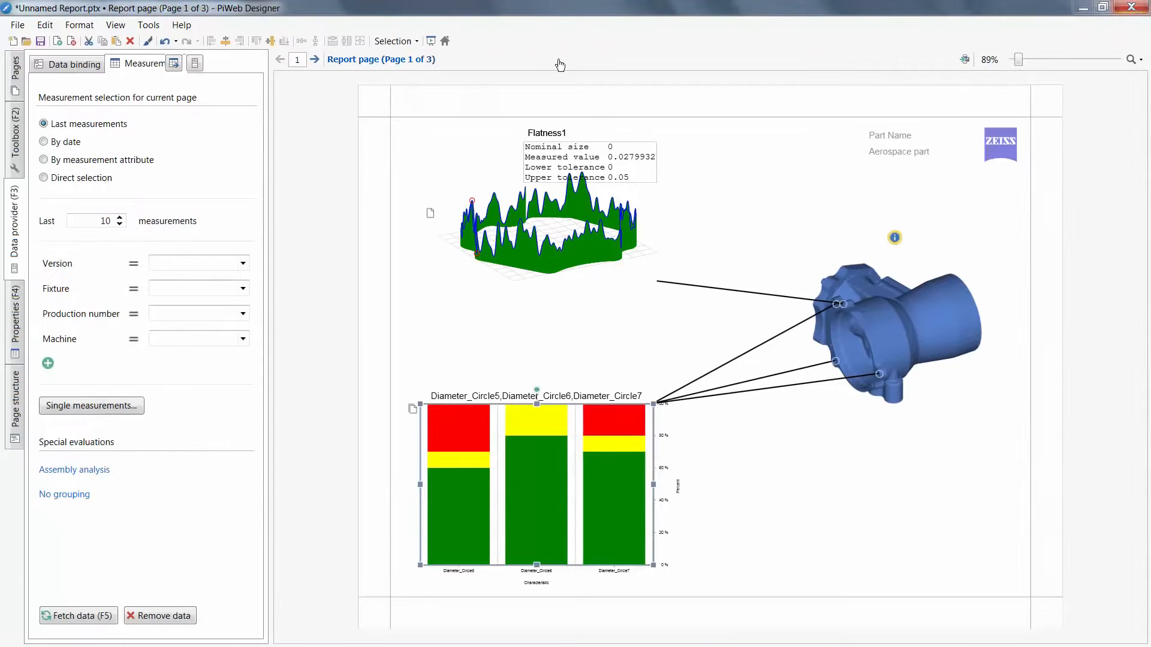
Step: Save the report under the file name Test Report.ptx
{"action": "left_click", "coordinate": [17, 25]}
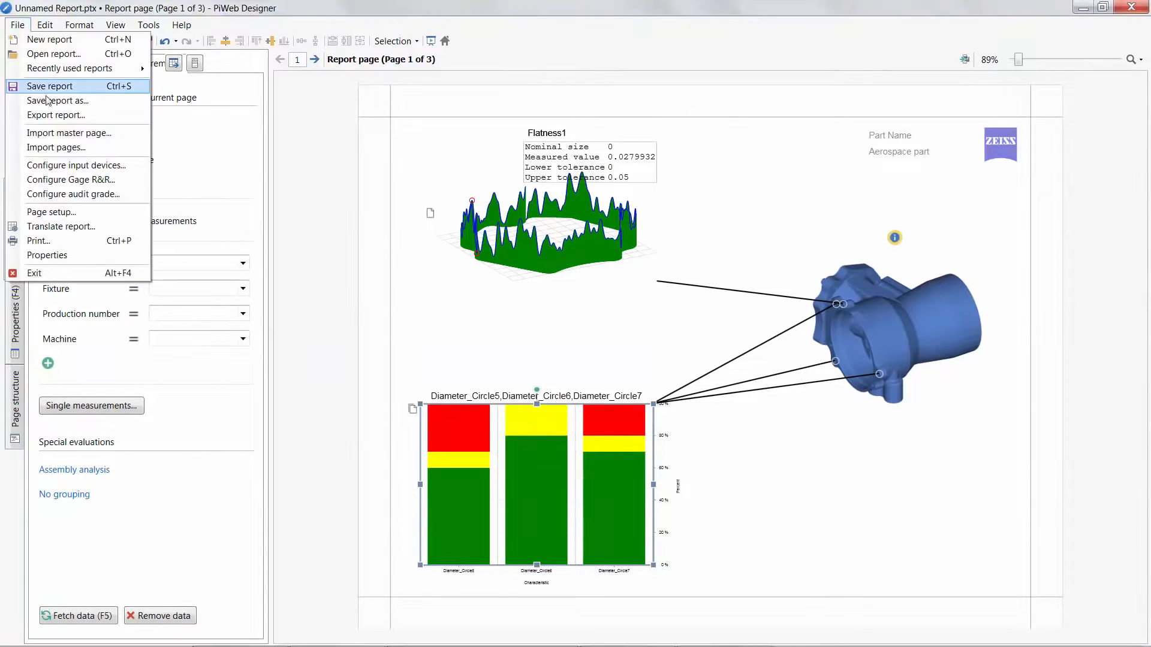
{"action": "left_click", "coordinate": [49, 86]}
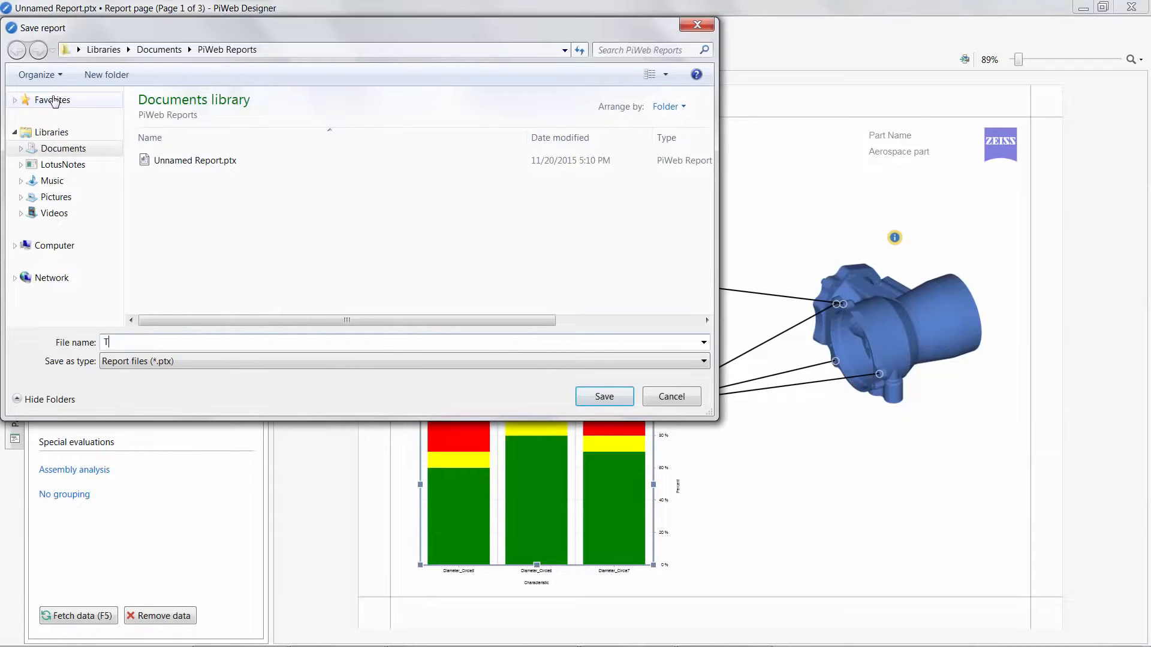
{"action": "type", "text": "est Repo"}
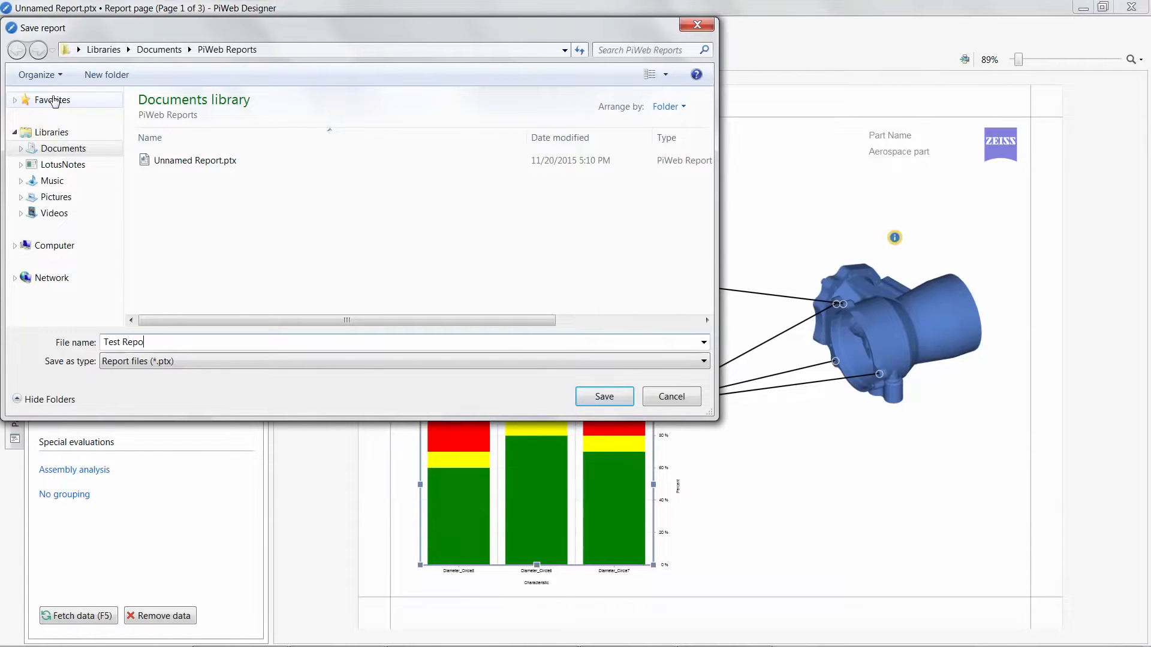
{"action": "left_click", "coordinate": [604, 395]}
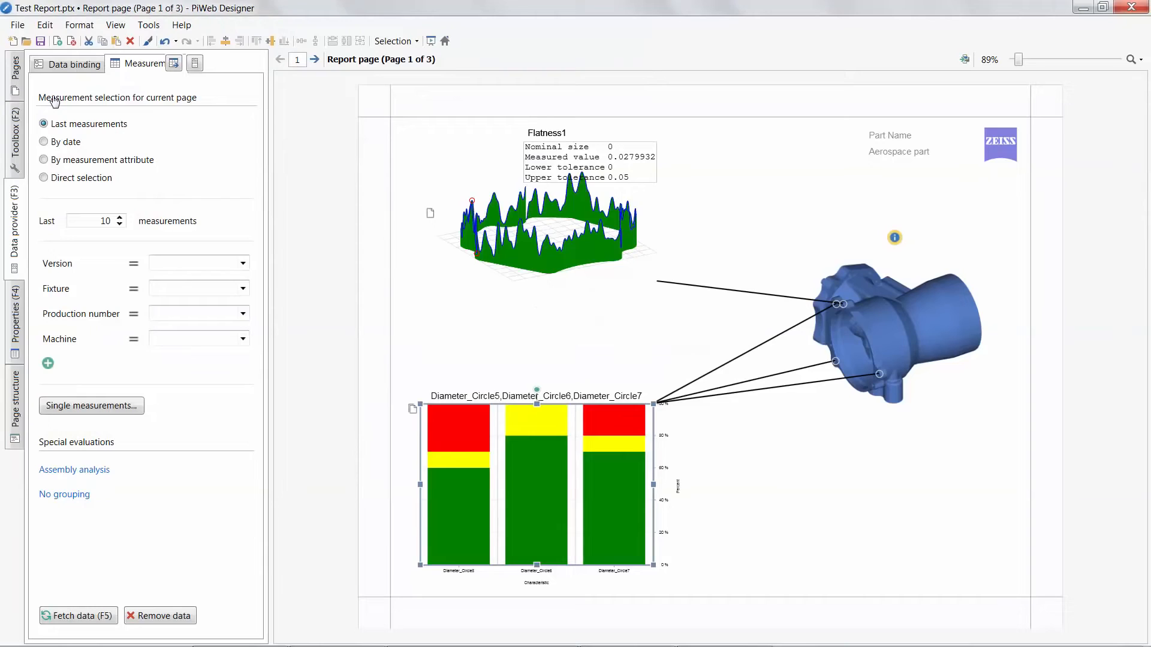